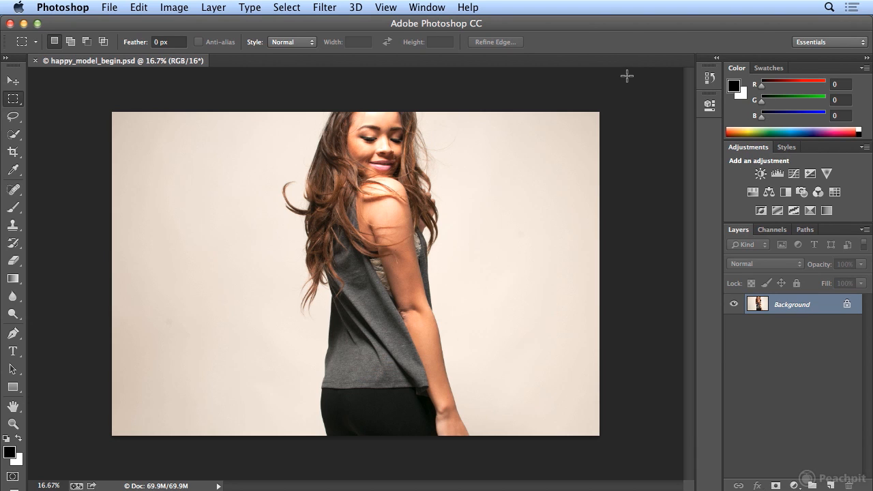
mouse_move(176, 439)
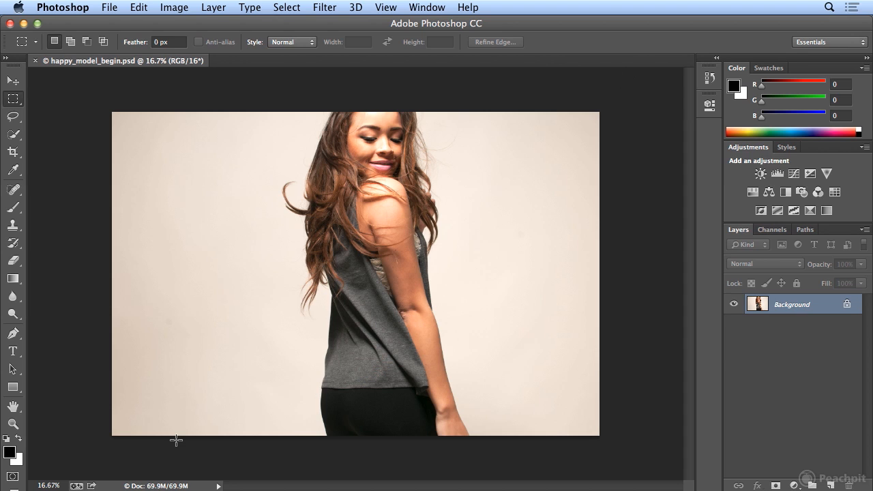
mouse_move(149, 477)
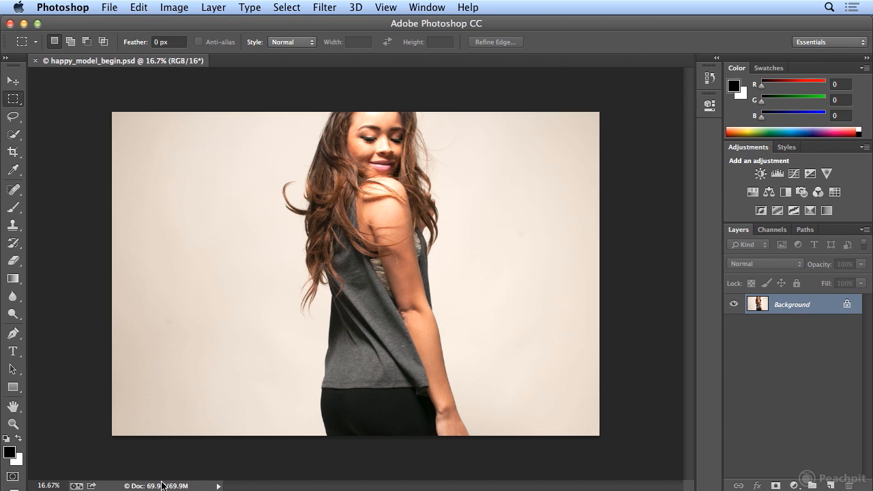
mouse_move(175, 451)
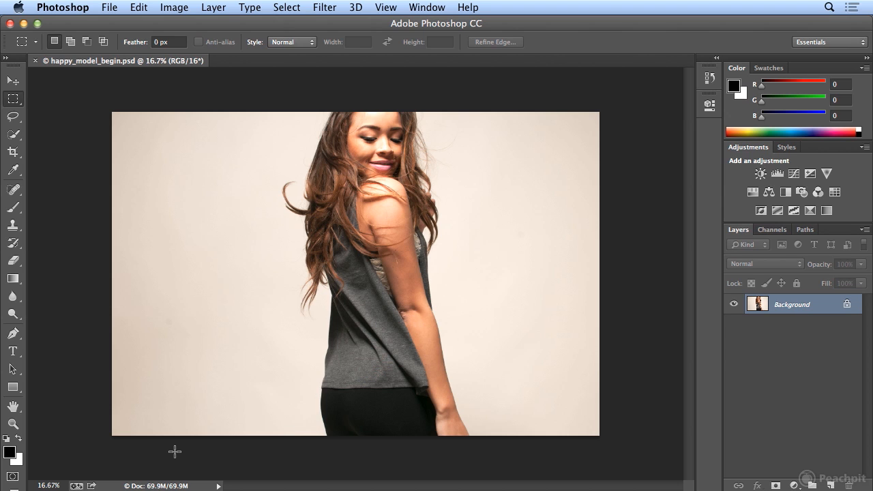
mouse_move(325, 285)
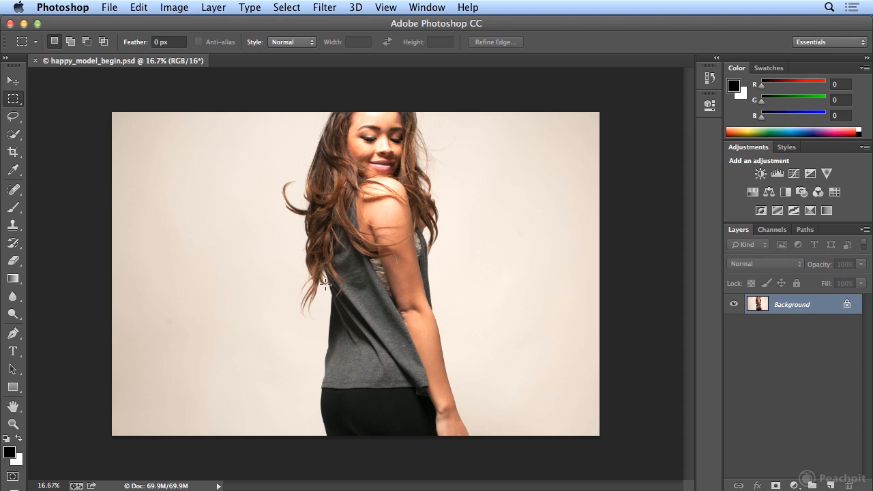
mouse_move(219, 257)
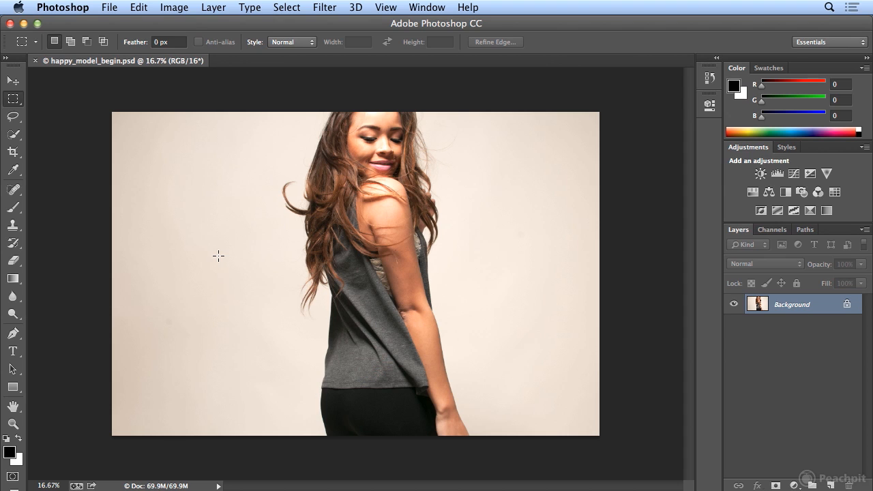
Switch the status bar readout from document sizes to Efficiency (100%)
click(109, 8)
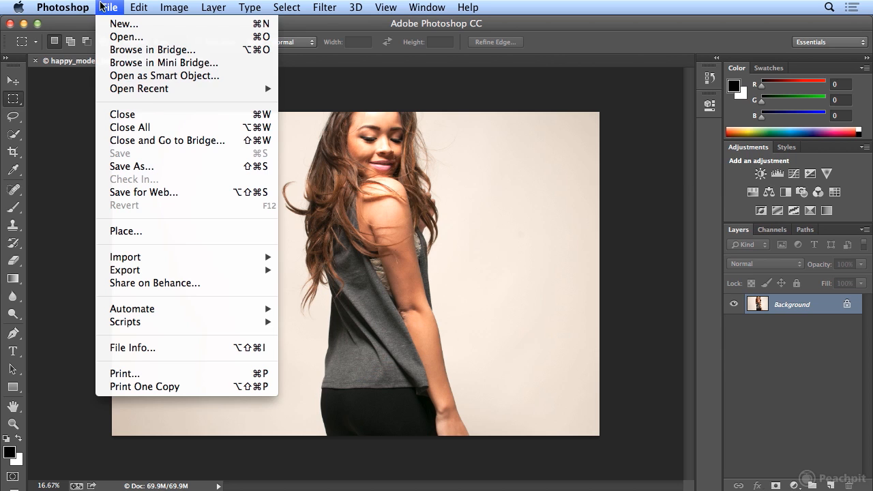
mouse_move(163, 160)
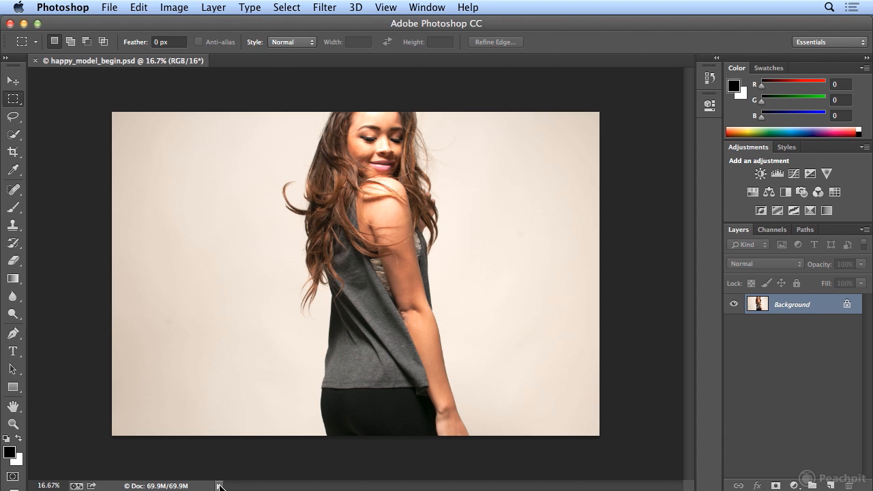
click(220, 485)
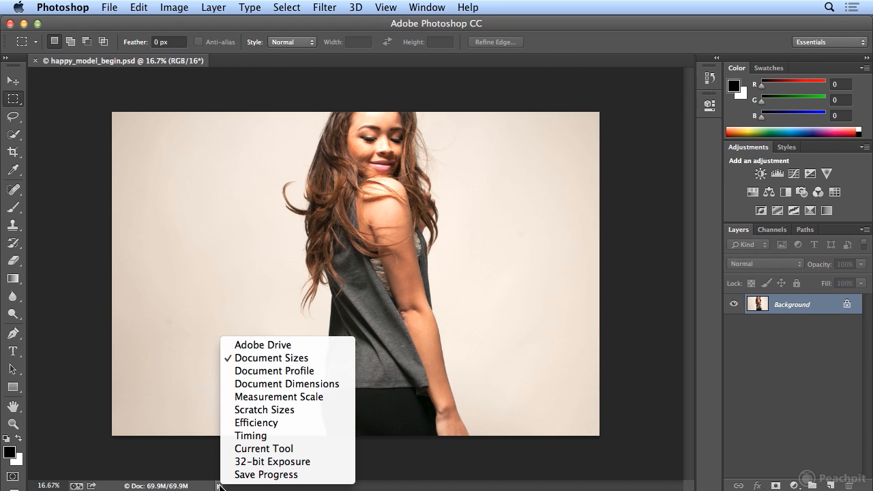
mouse_move(217, 485)
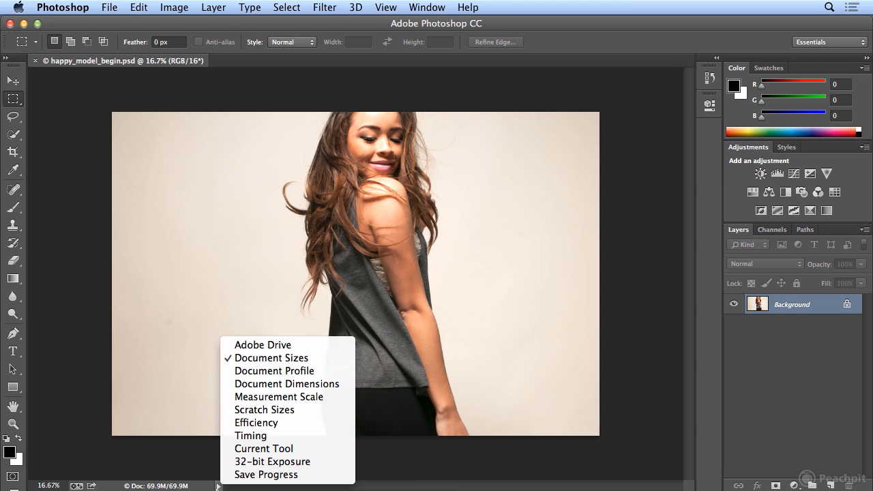
mouse_move(265, 423)
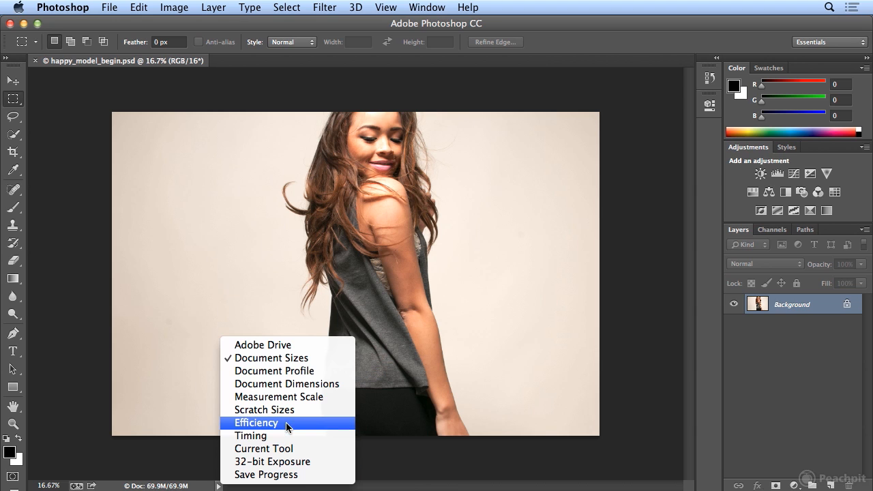
click(257, 423)
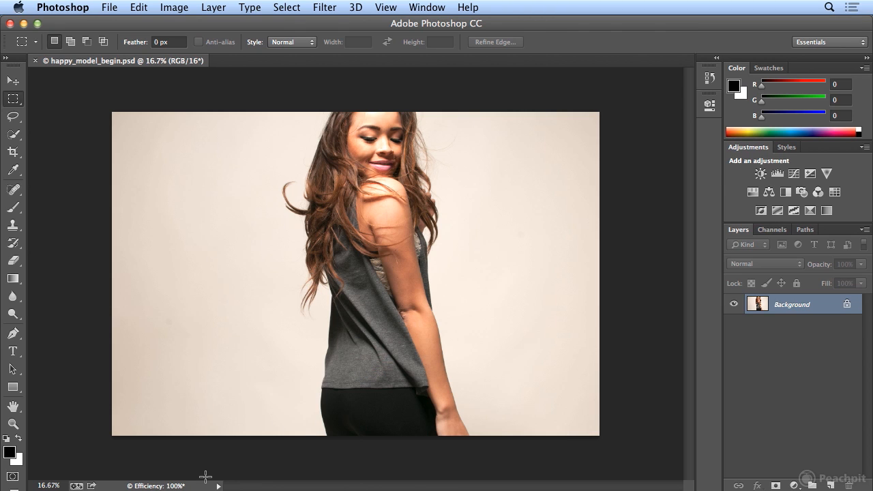
mouse_move(401, 407)
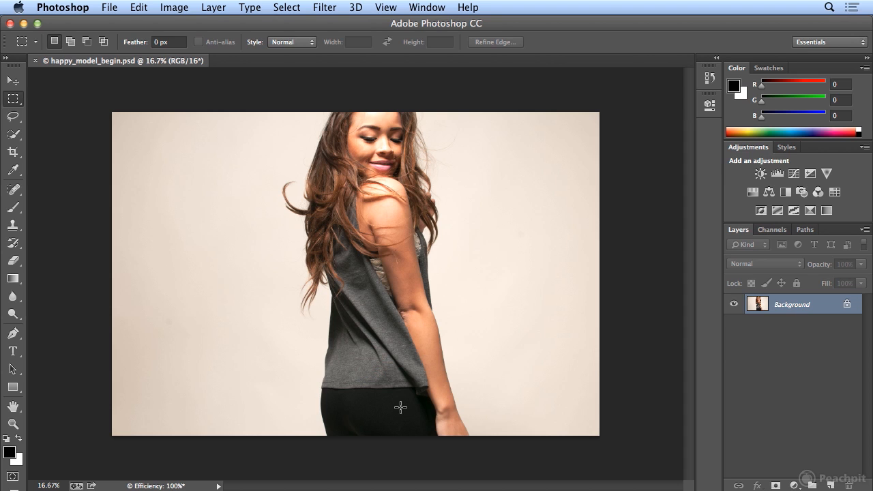
mouse_move(466, 354)
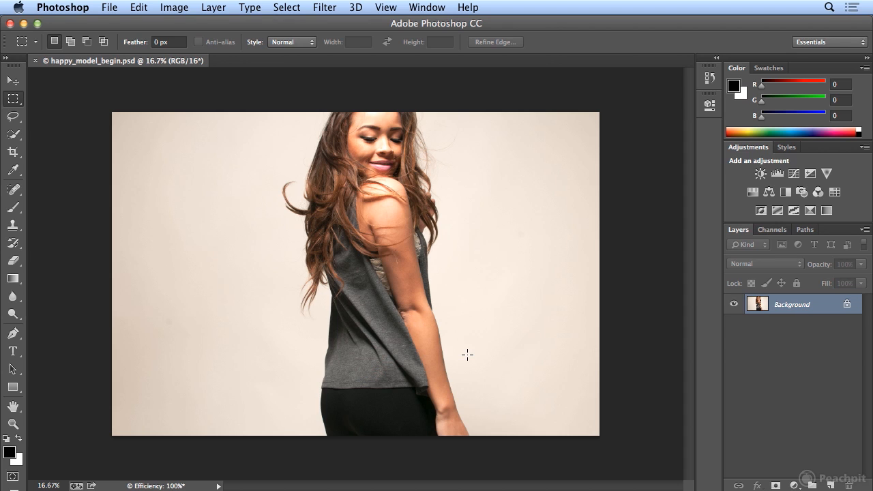
mouse_move(123, 94)
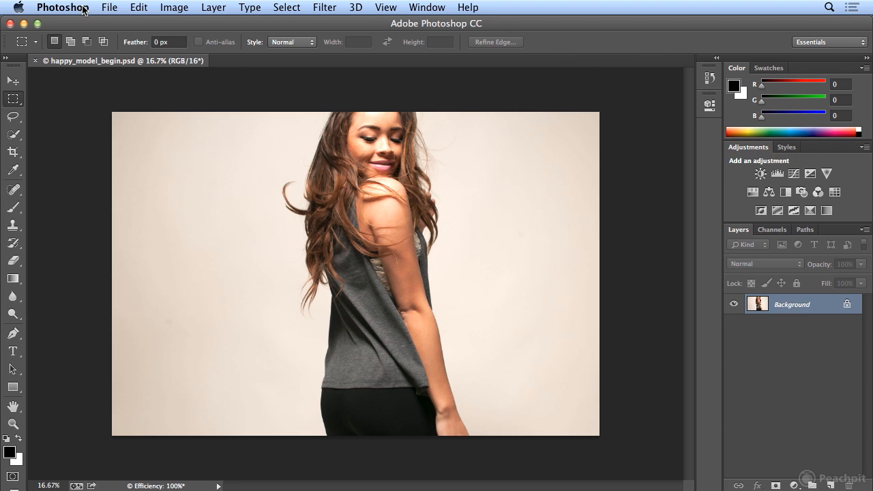
Bring up the Performance preferences with memory usage, history & cache and scratch disks
click(63, 8)
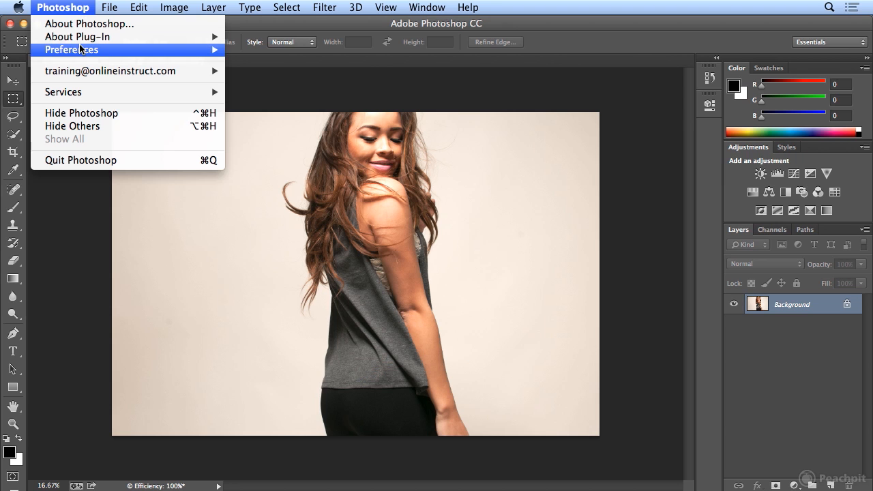
mouse_move(77, 37)
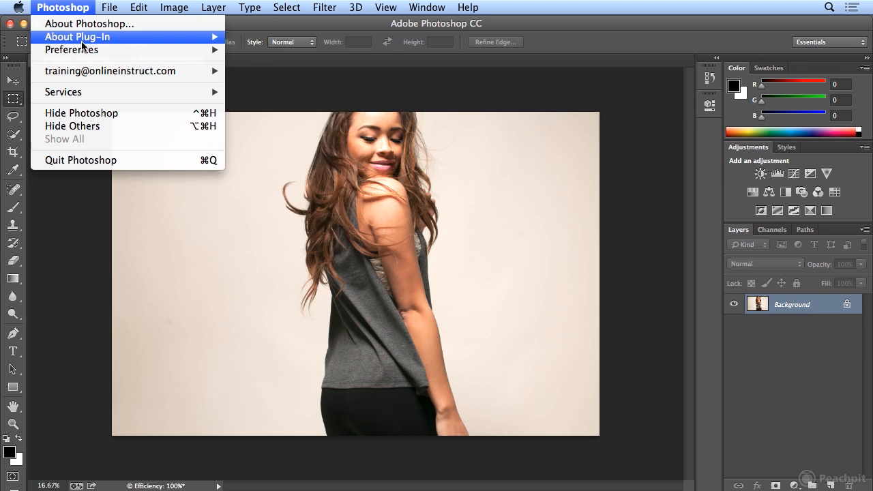
mouse_move(71, 49)
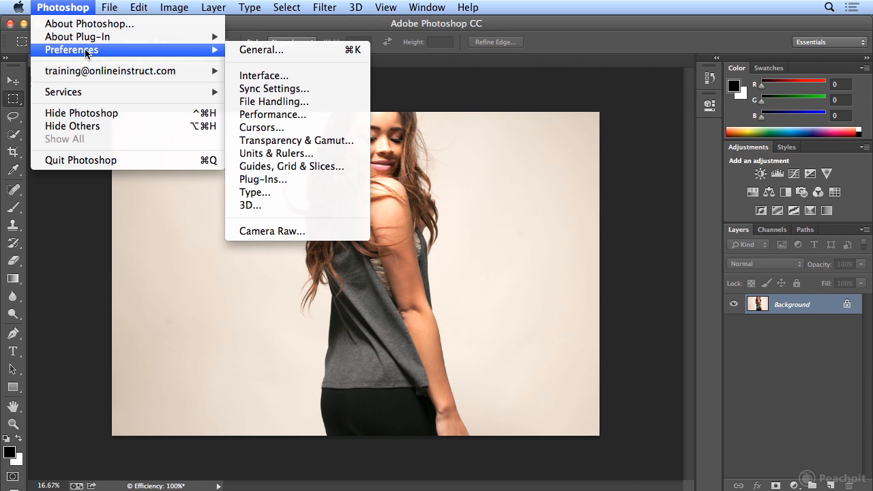
mouse_move(100, 56)
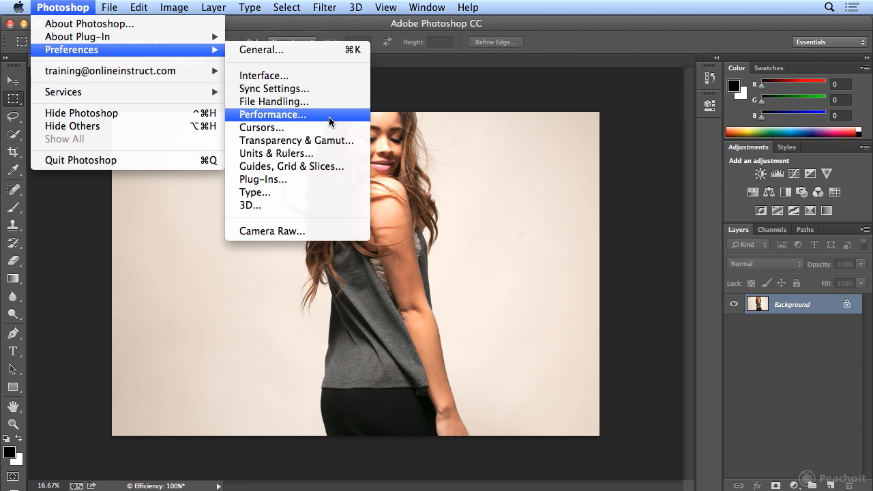
click(272, 115)
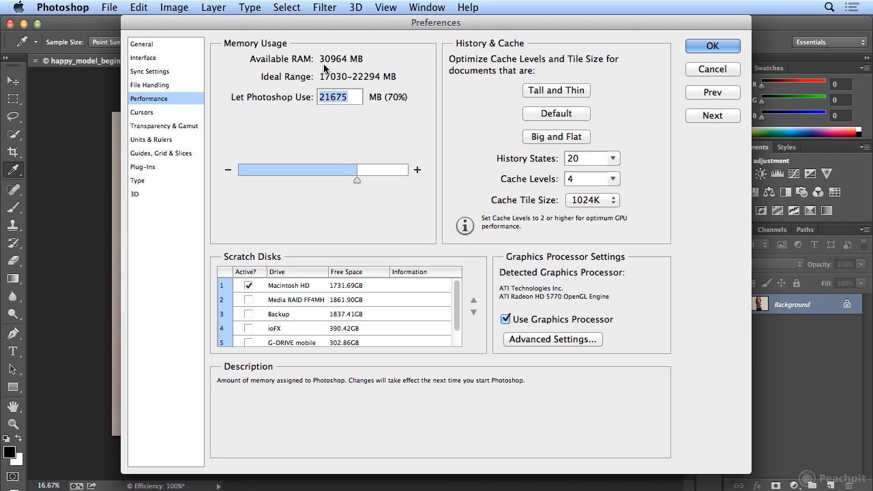
mouse_move(333, 71)
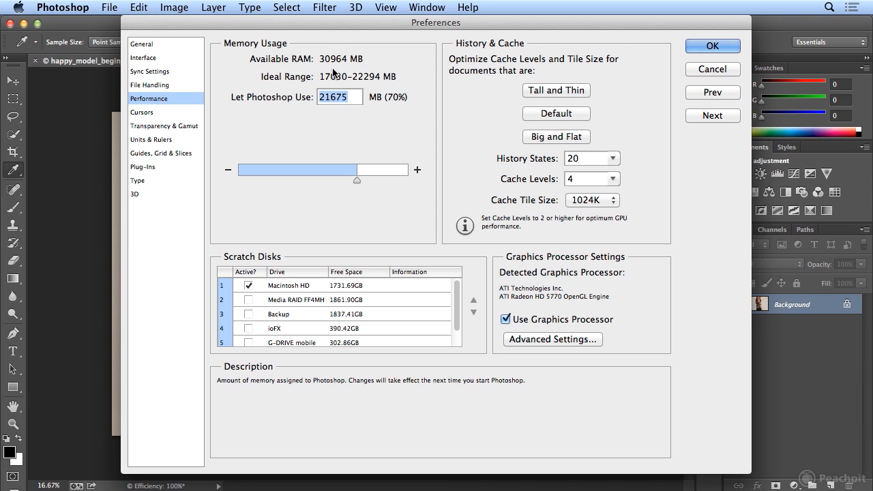
mouse_move(336, 63)
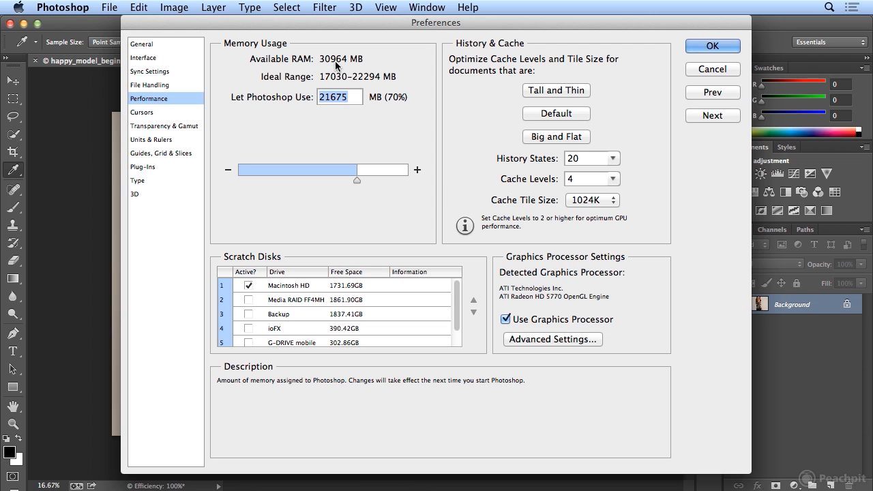
mouse_move(341, 60)
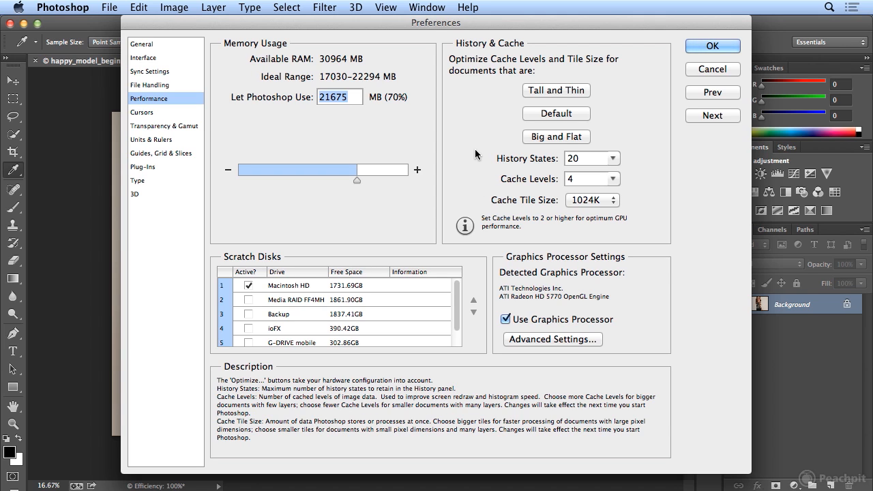
mouse_move(474, 166)
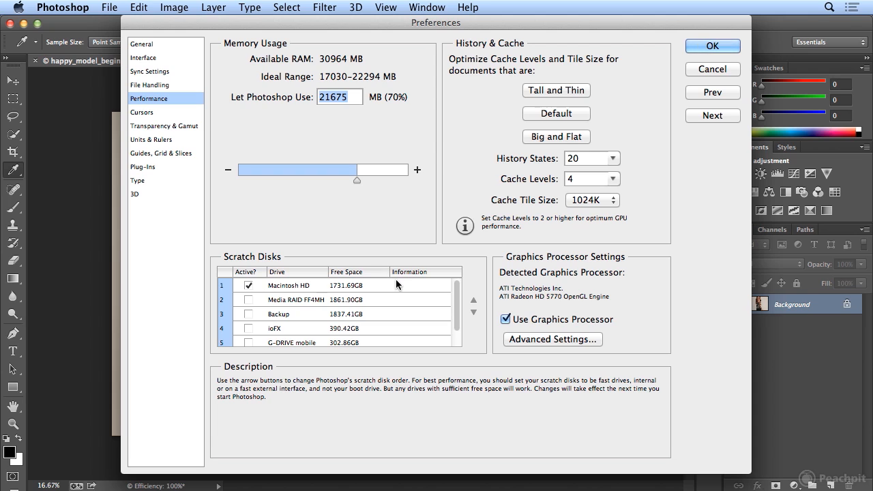
mouse_move(371, 292)
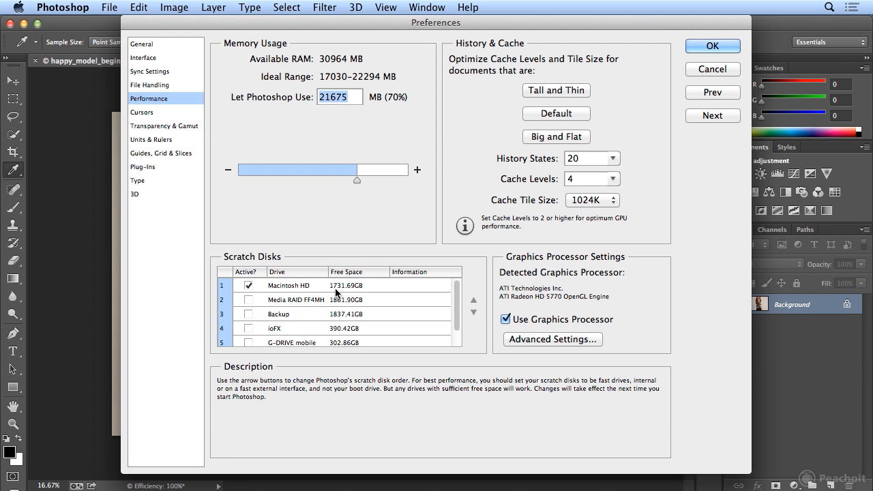
mouse_move(379, 292)
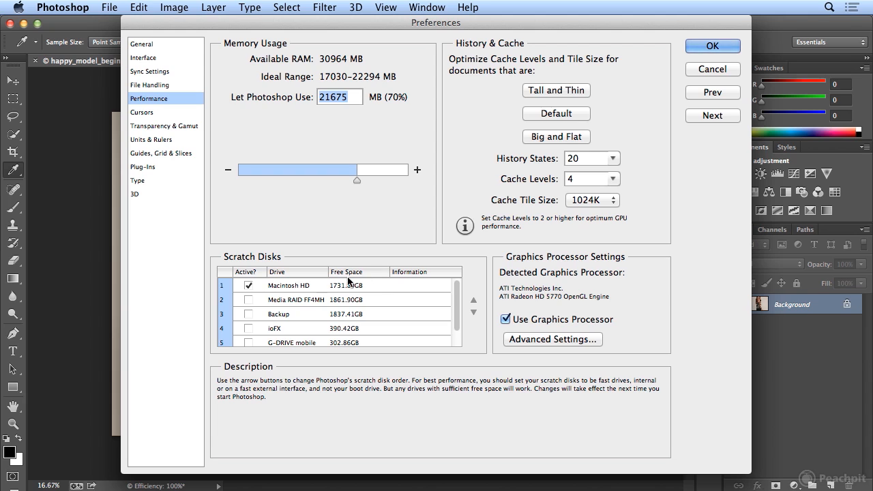
mouse_move(363, 287)
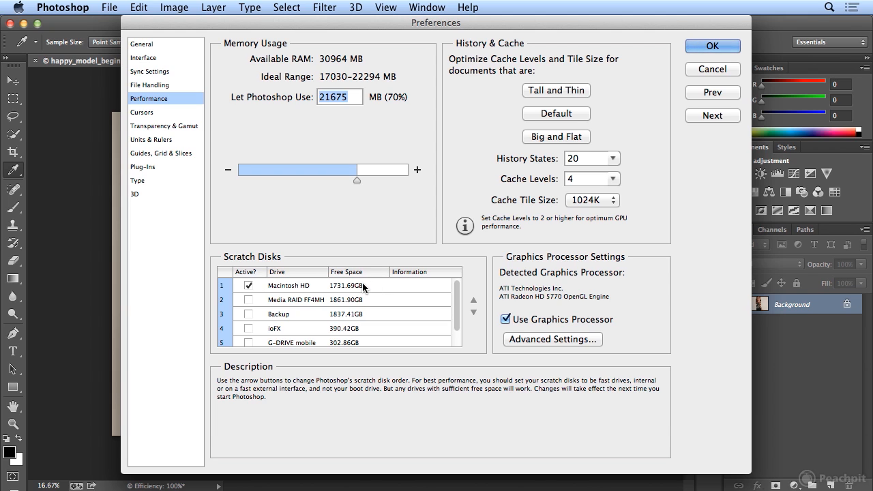
mouse_move(368, 286)
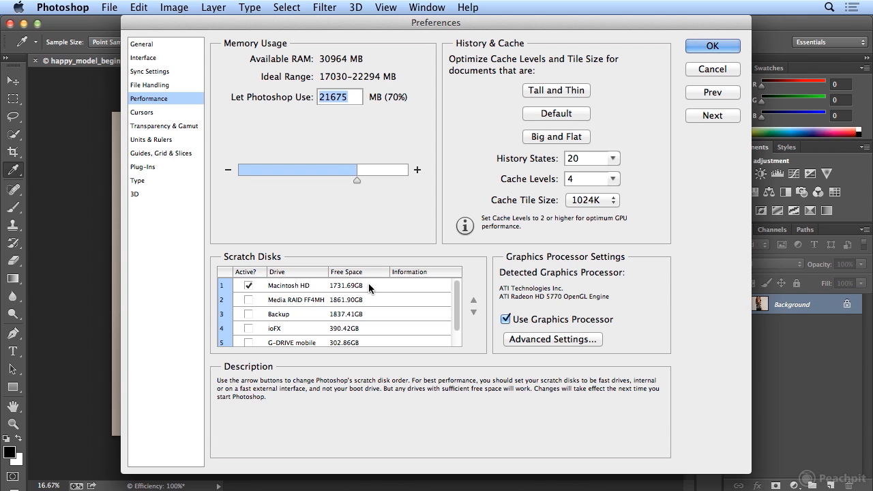
mouse_move(316, 306)
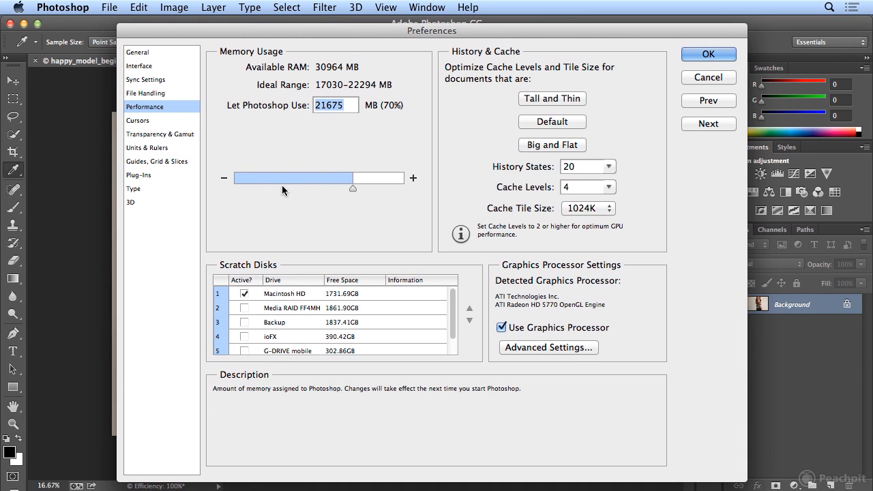
mouse_move(292, 185)
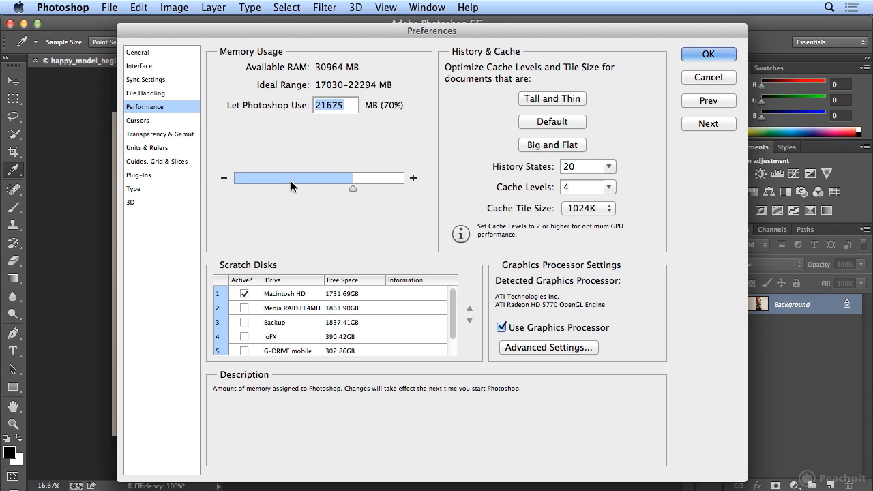
mouse_move(288, 193)
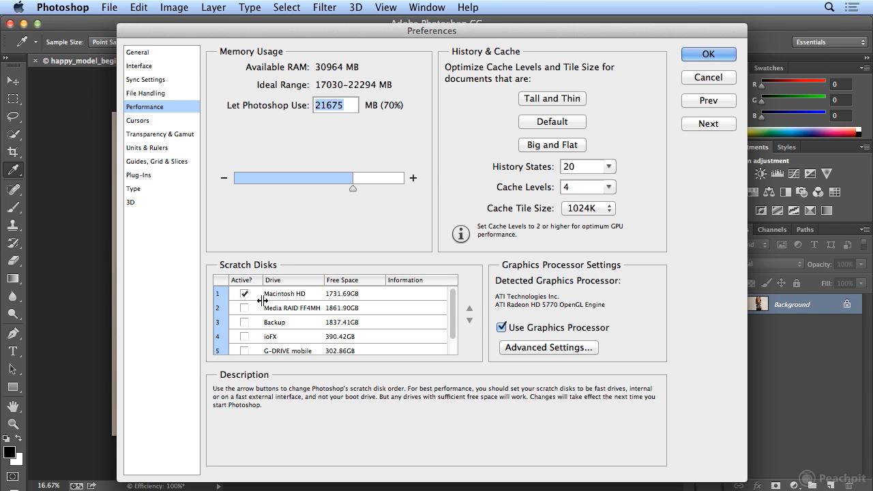
mouse_move(246, 311)
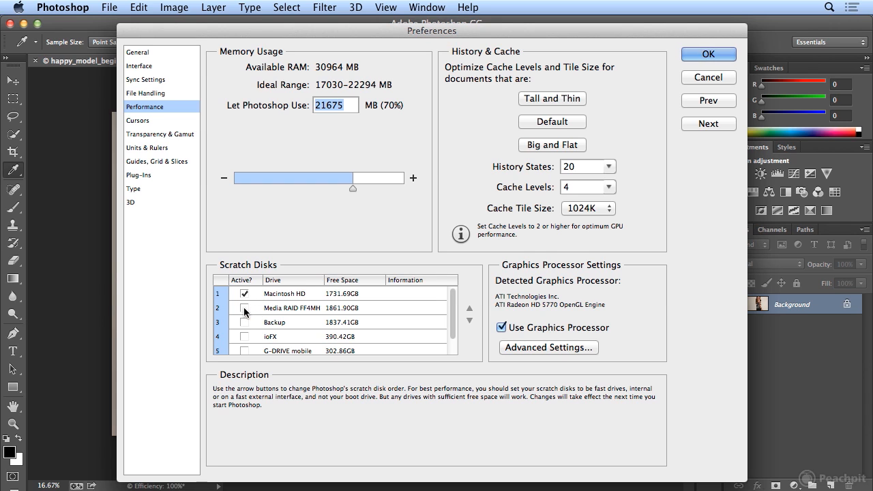
Make Macintosh HD the only active scratch disk
click(244, 308)
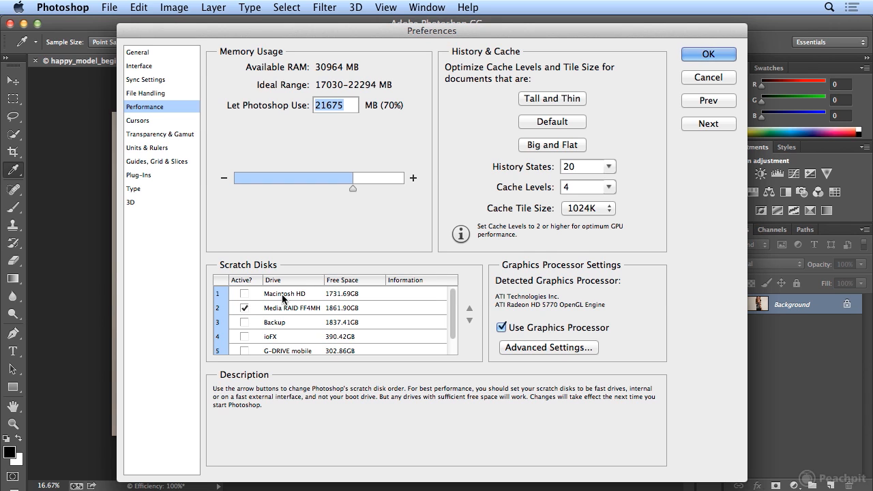
mouse_move(258, 278)
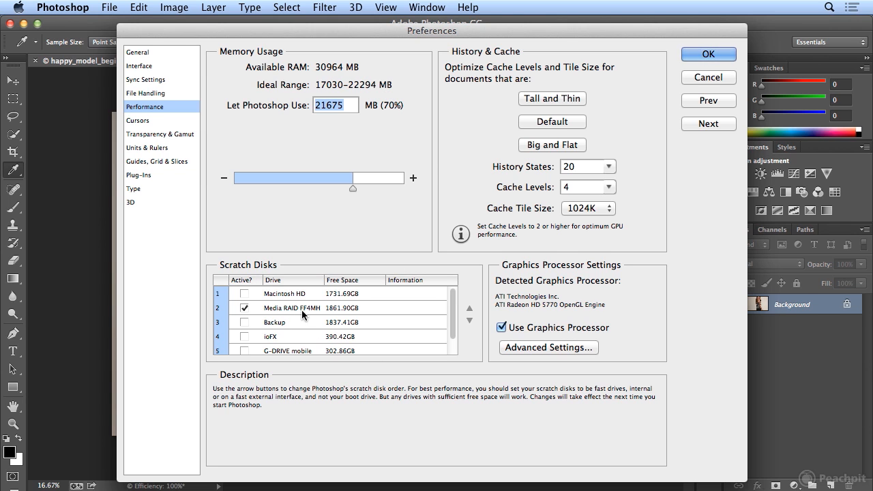
mouse_move(334, 314)
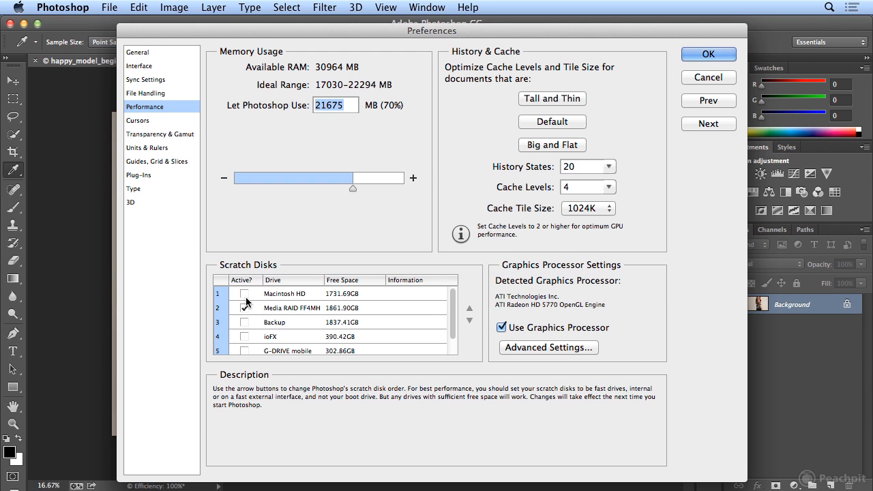
click(243, 295)
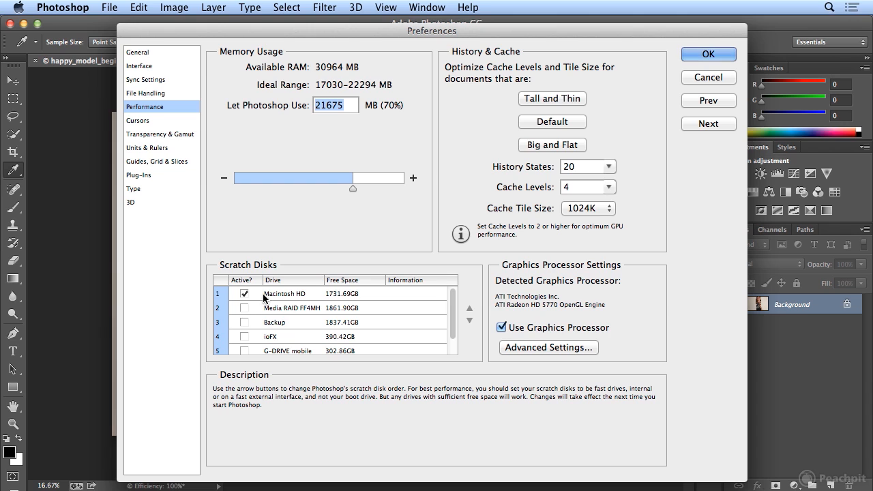
mouse_move(281, 298)
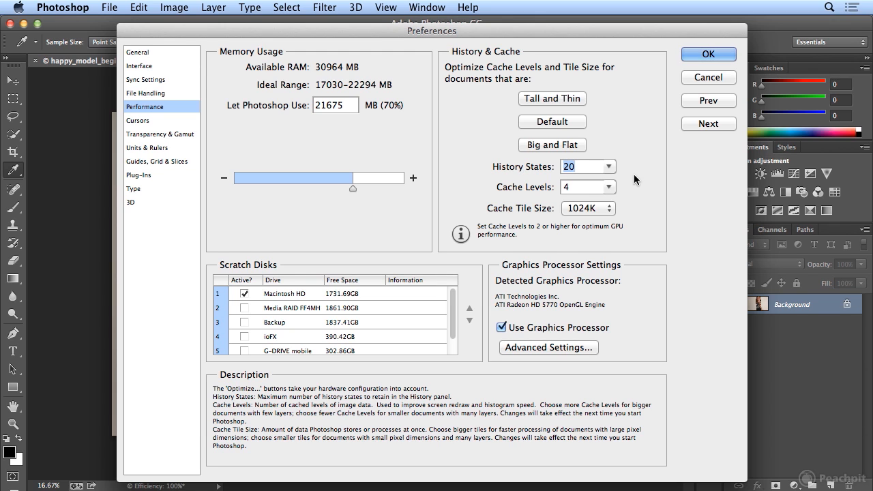
Raise History States from 20 to 40 and confirm the preferences
text(40)
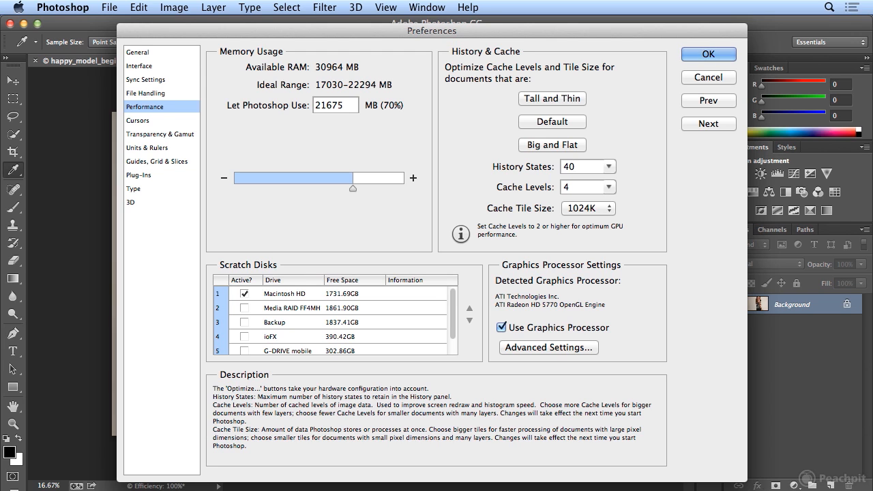
mouse_move(581, 167)
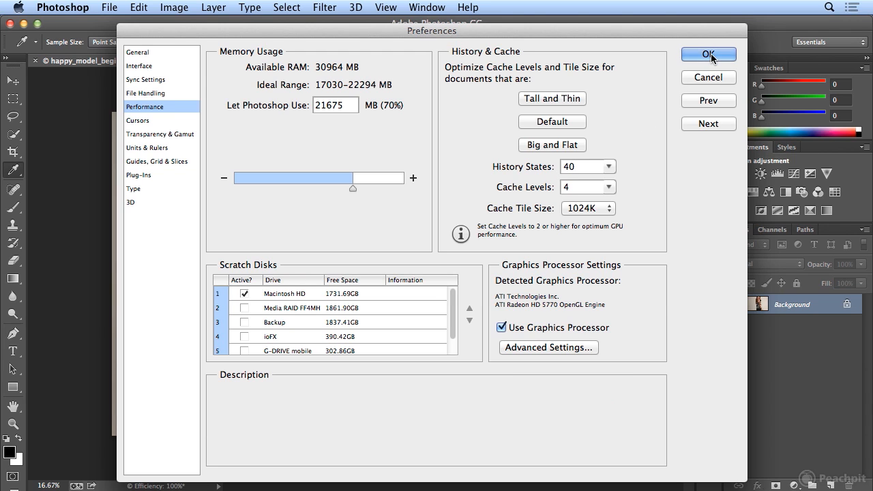
click(708, 55)
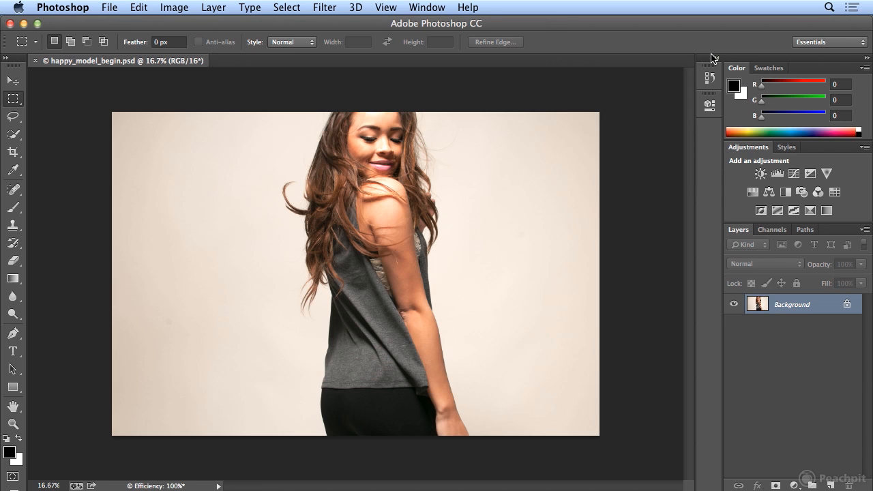
mouse_move(443, 341)
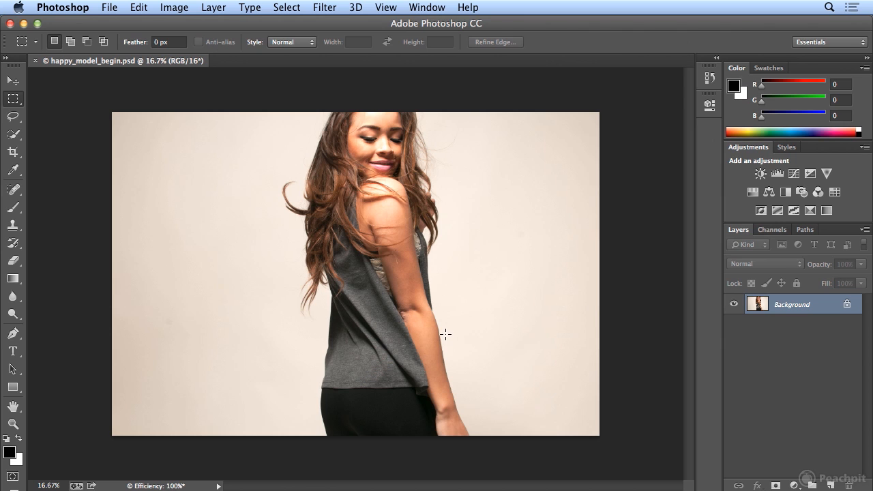
mouse_move(316, 6)
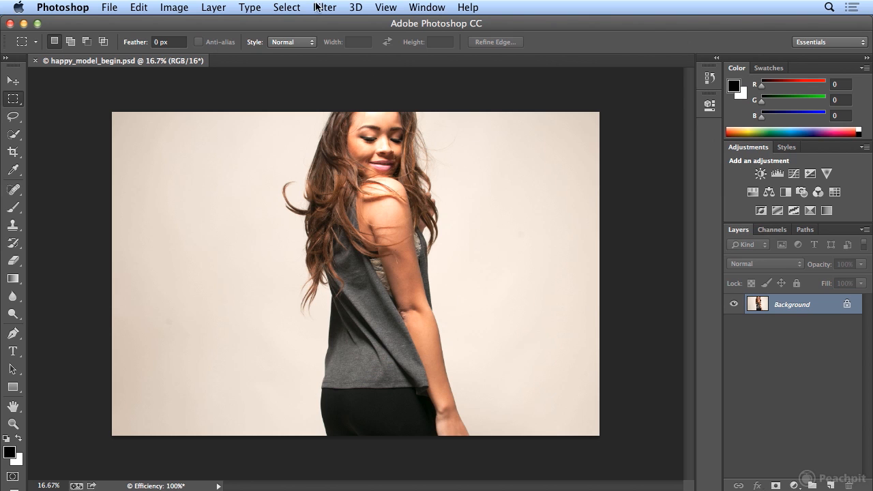
Apply an Iris Blur via Blur Gallery, focused as a smaller round region on the model's face
click(324, 8)
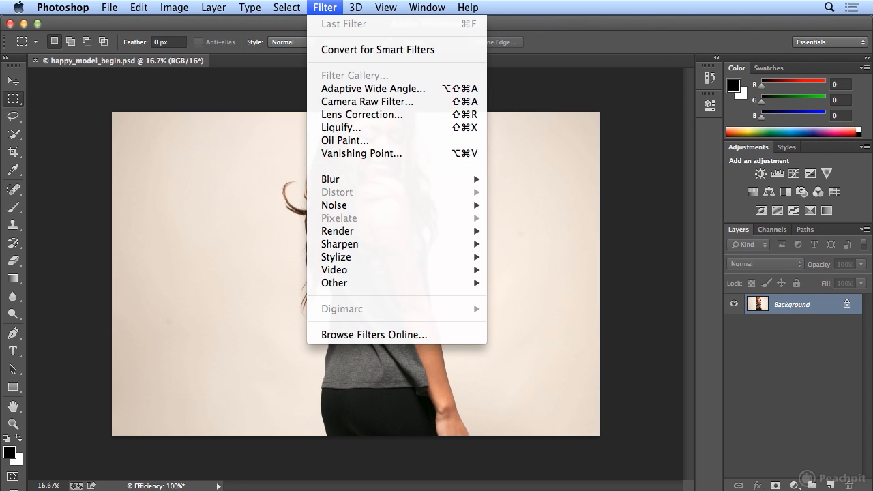
mouse_move(367, 101)
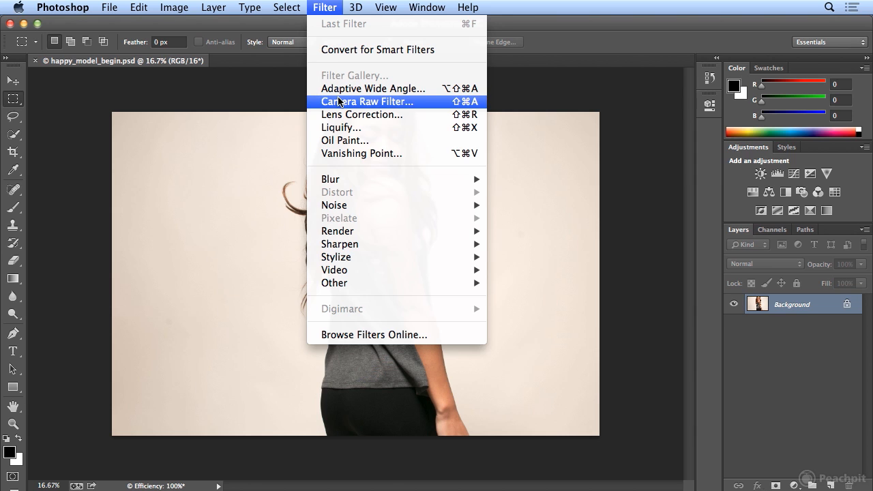
mouse_move(331, 179)
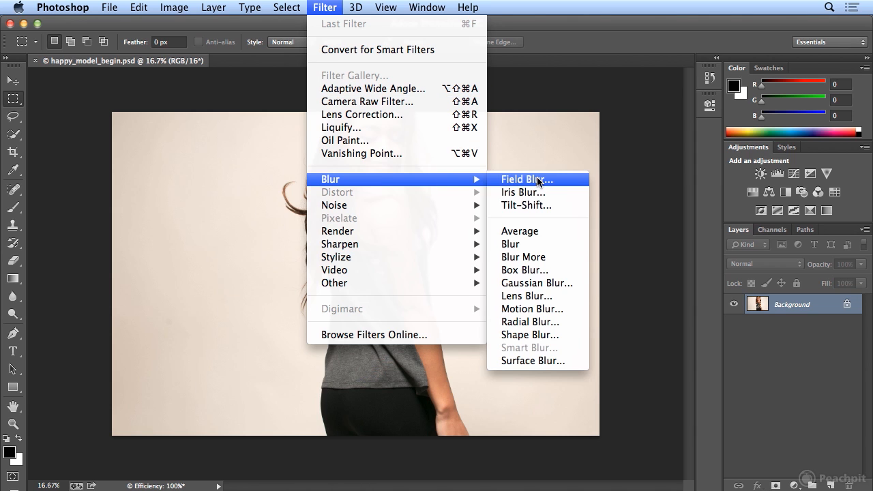
click(526, 179)
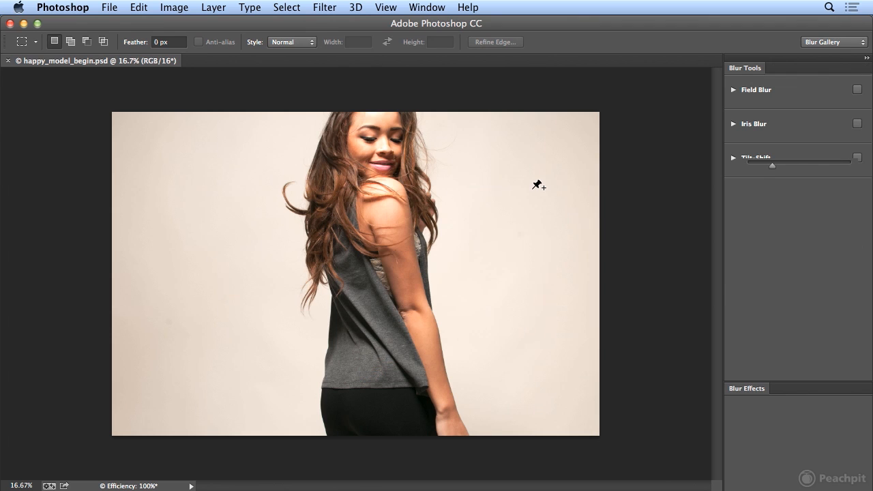
click(753, 123)
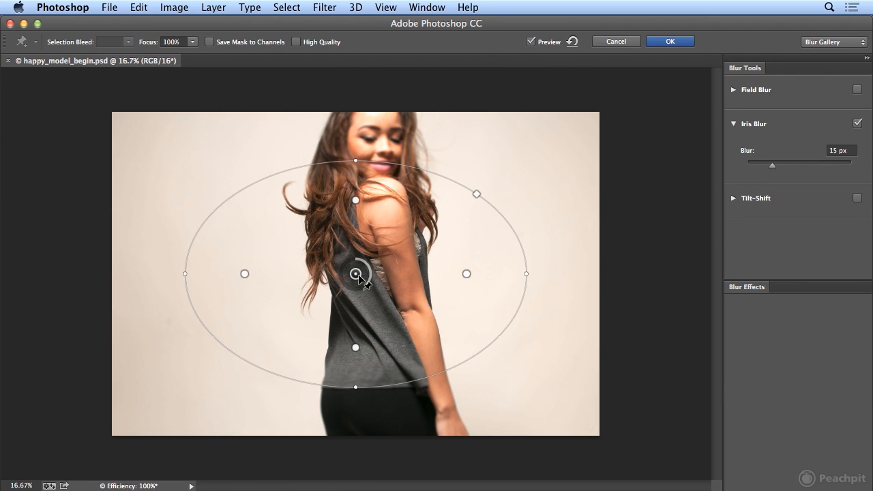
drag(355, 273, 379, 188)
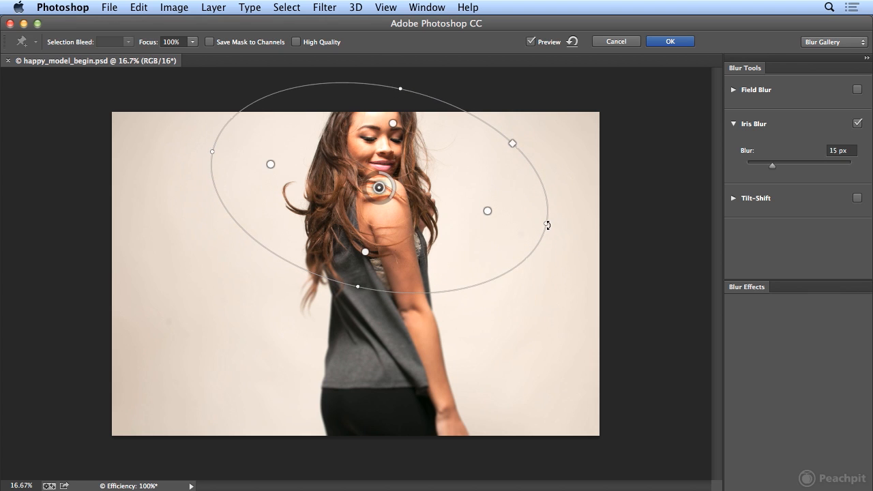
drag(548, 225, 487, 213)
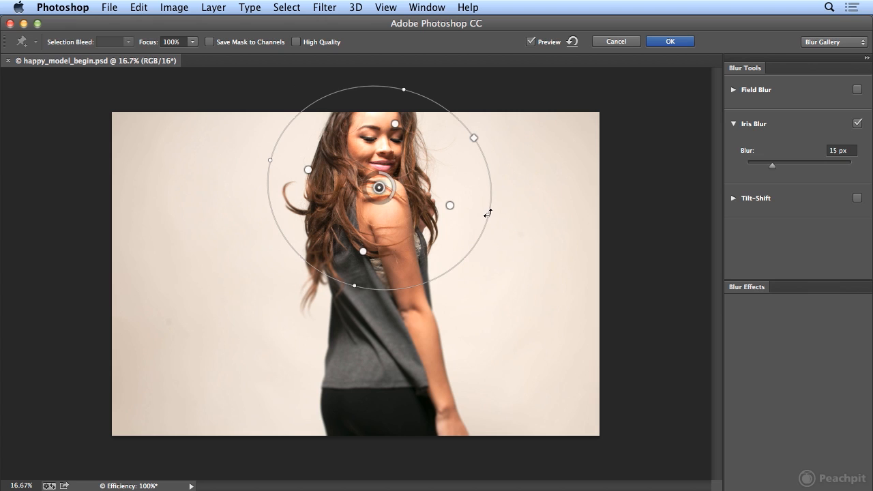
click(668, 41)
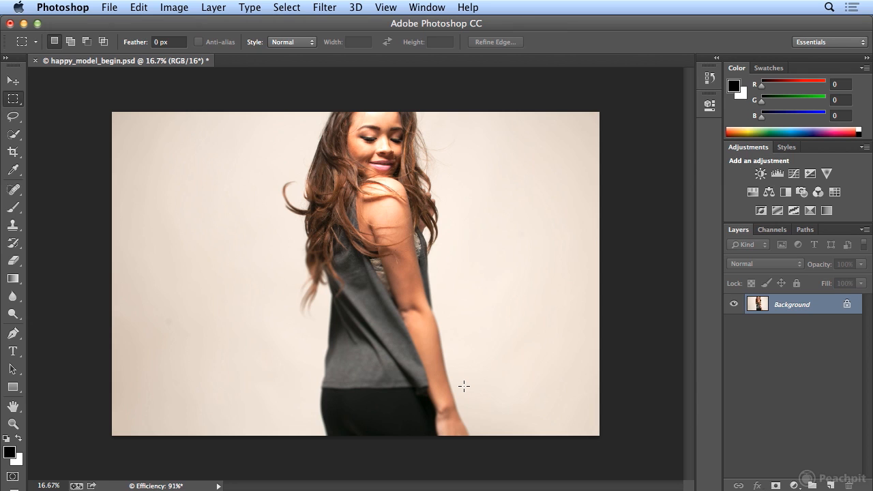
mouse_move(178, 464)
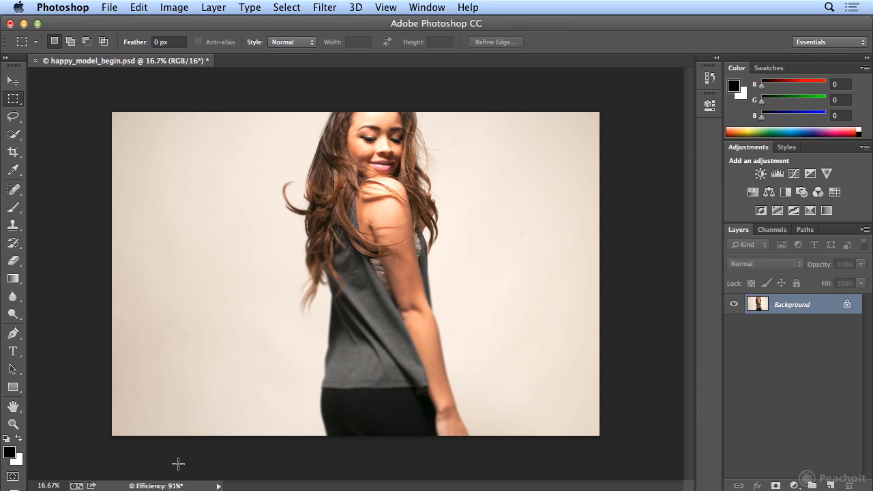
mouse_move(608, 344)
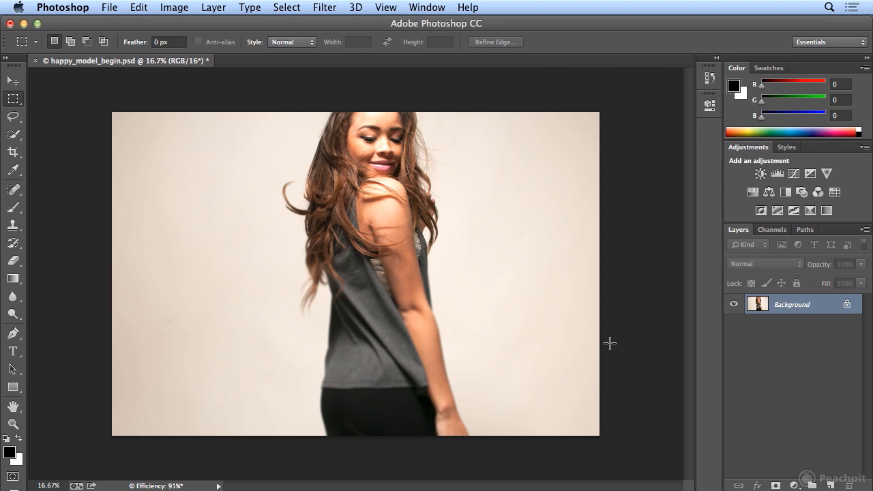
click(324, 8)
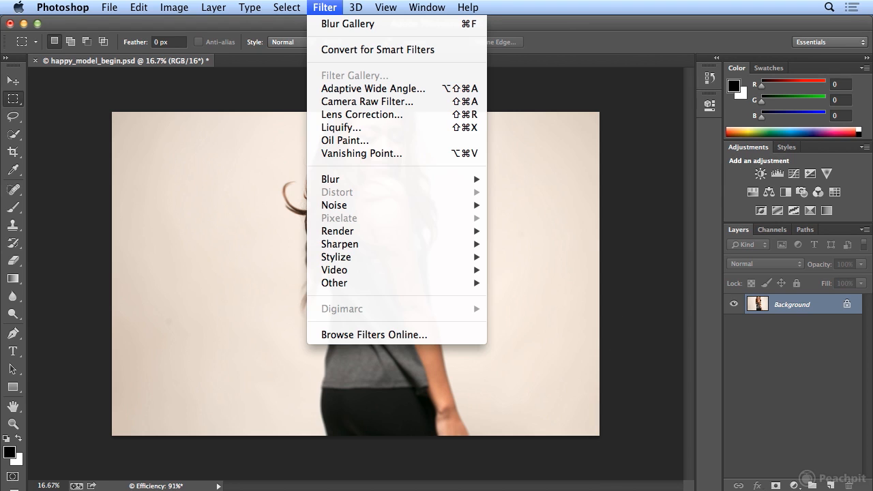
mouse_move(333, 75)
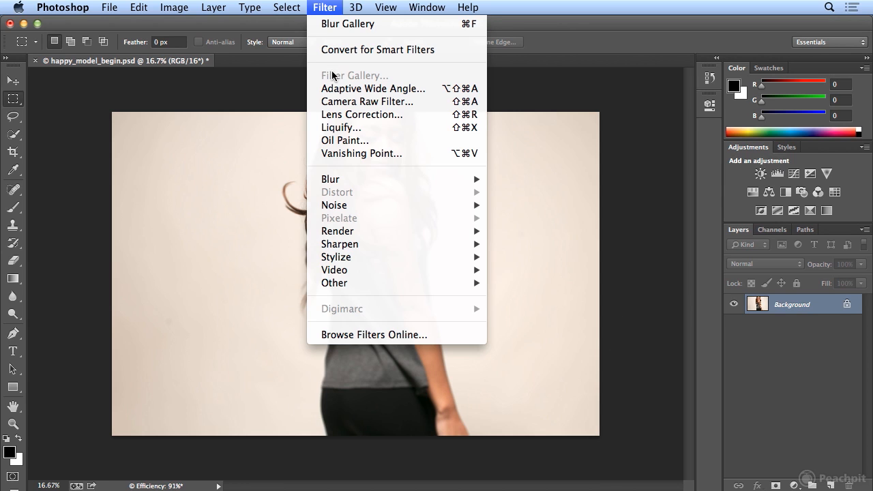
mouse_move(229, 24)
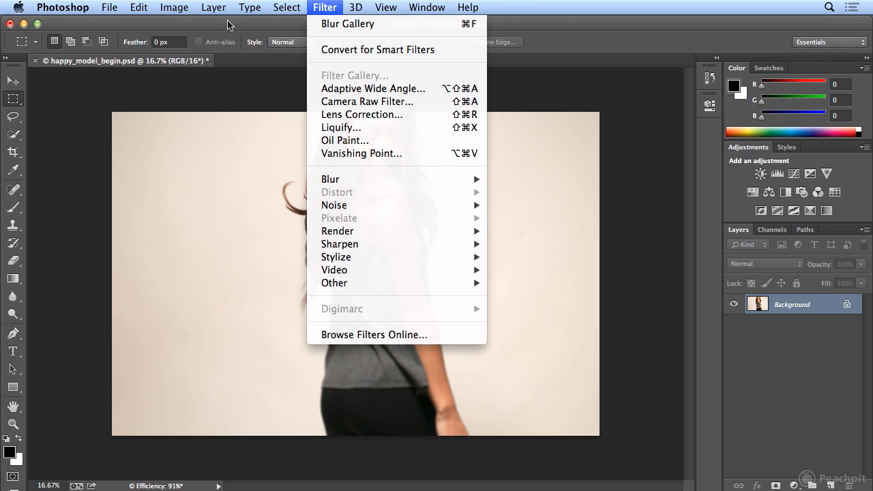
click(174, 8)
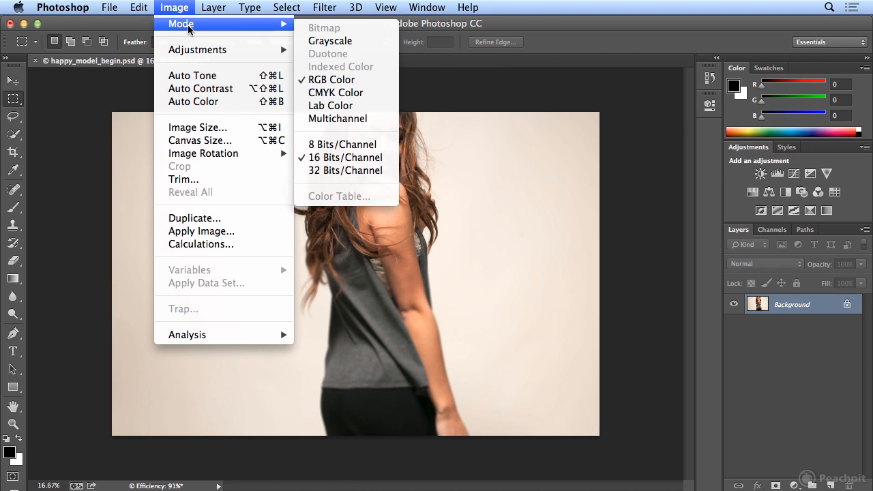
mouse_move(360, 139)
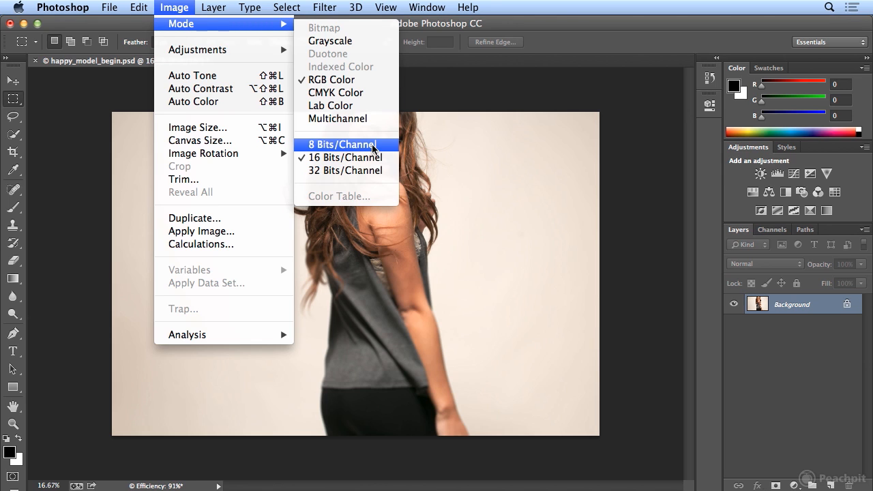
Convert the portrait to 8 Bits/Channel via Image > Mode
click(344, 144)
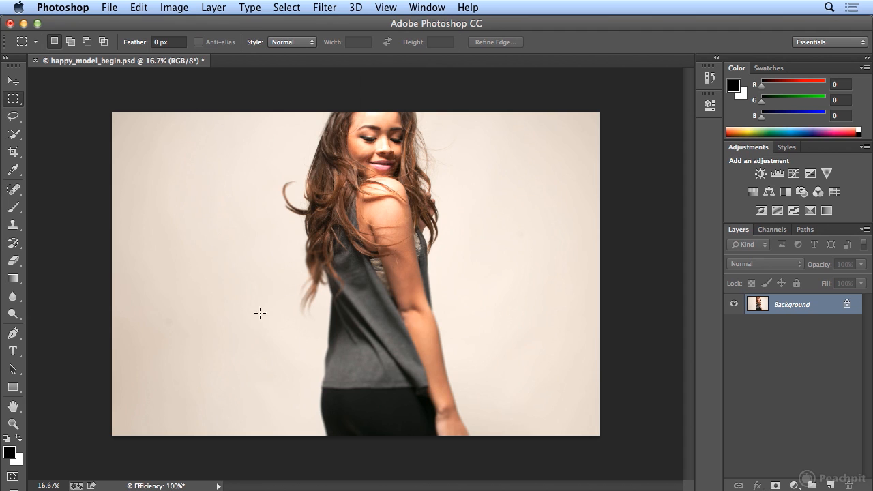
click(219, 485)
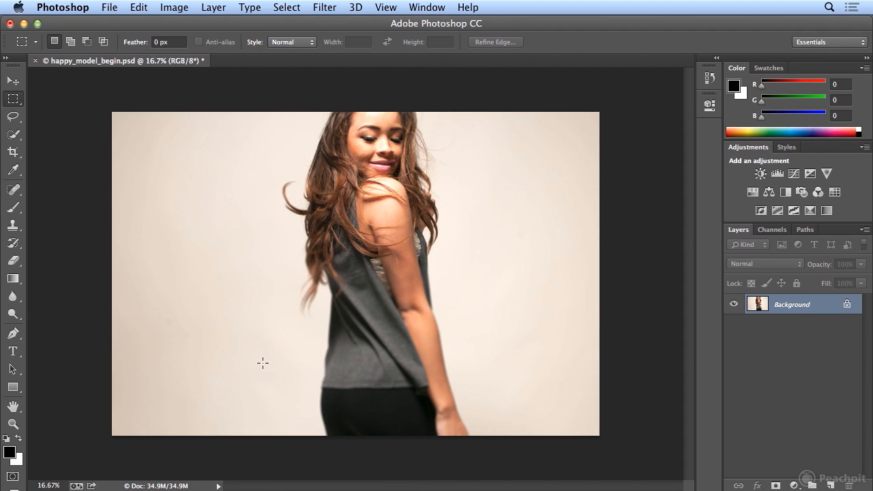
mouse_move(182, 475)
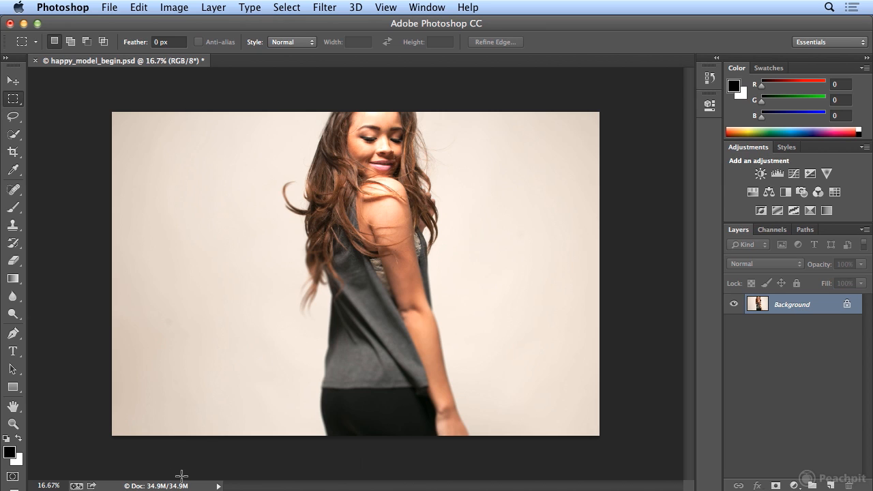
mouse_move(166, 487)
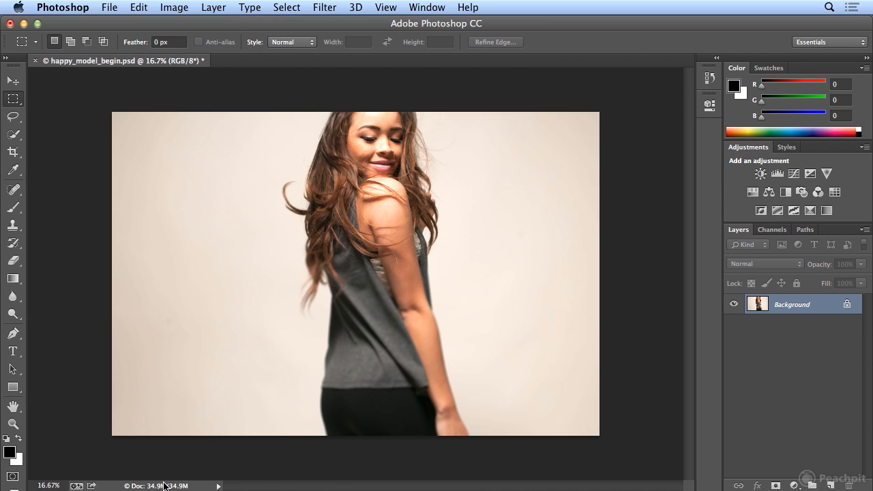
click(174, 8)
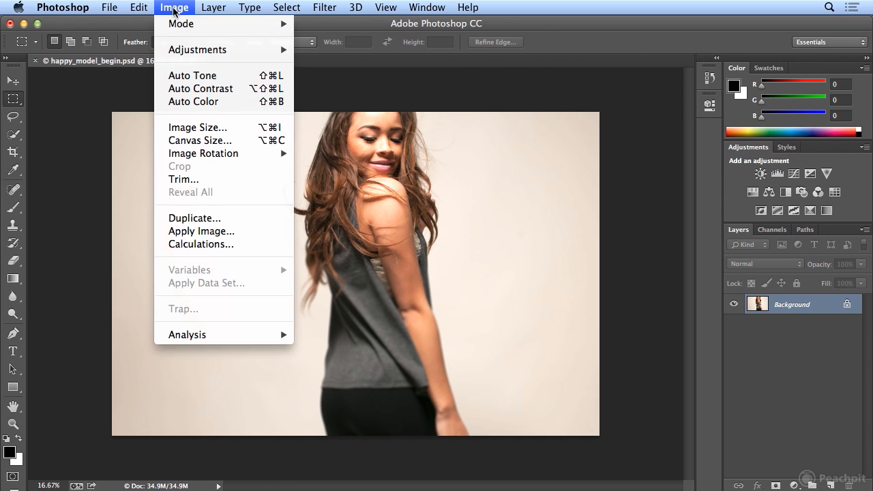
mouse_move(182, 25)
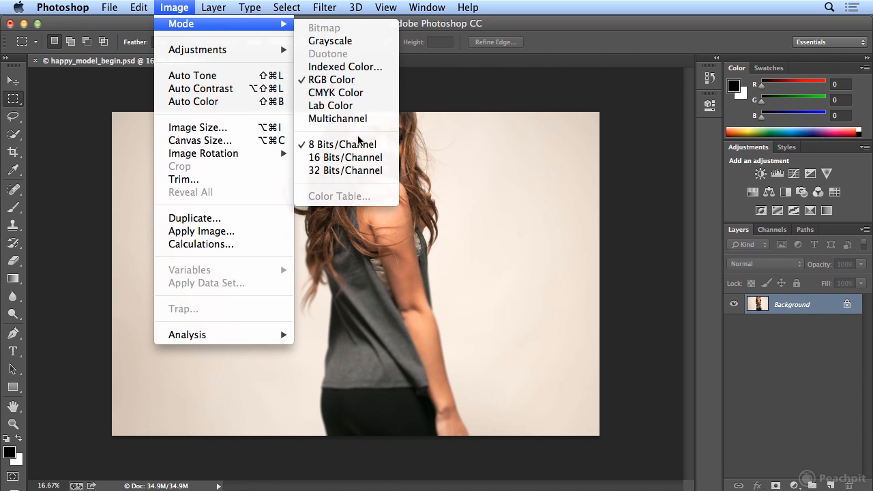
mouse_move(344, 145)
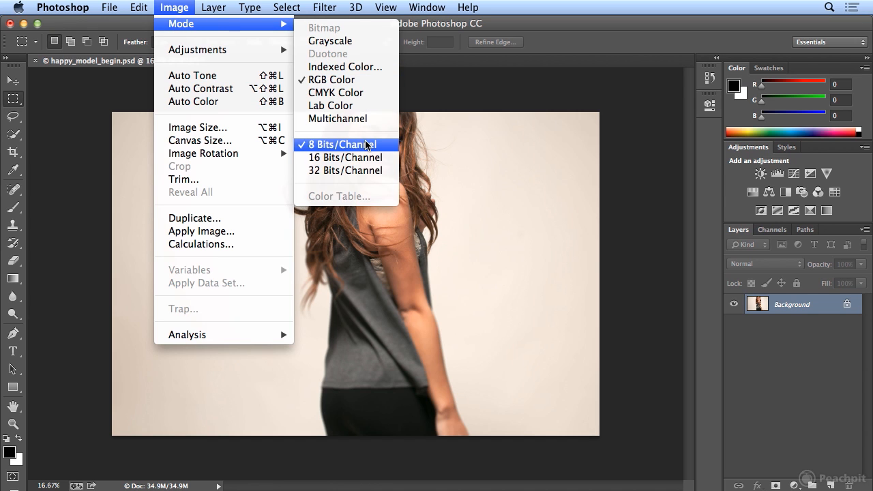
mouse_move(344, 157)
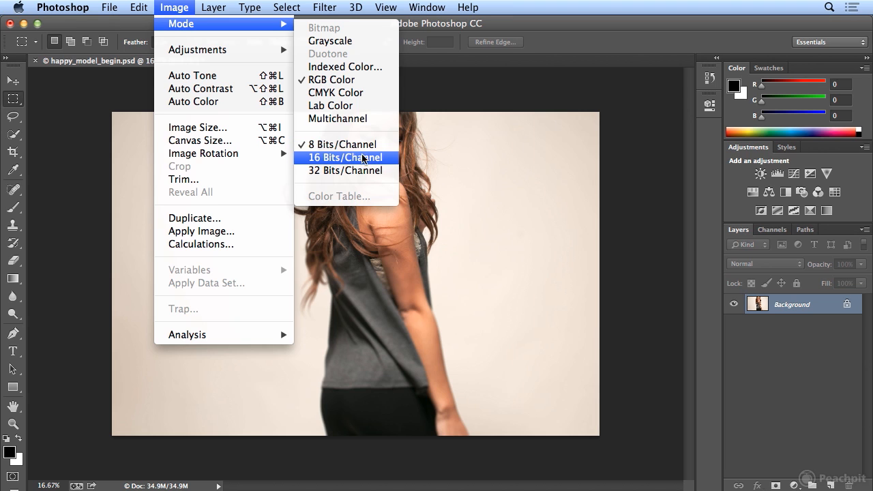
click(346, 158)
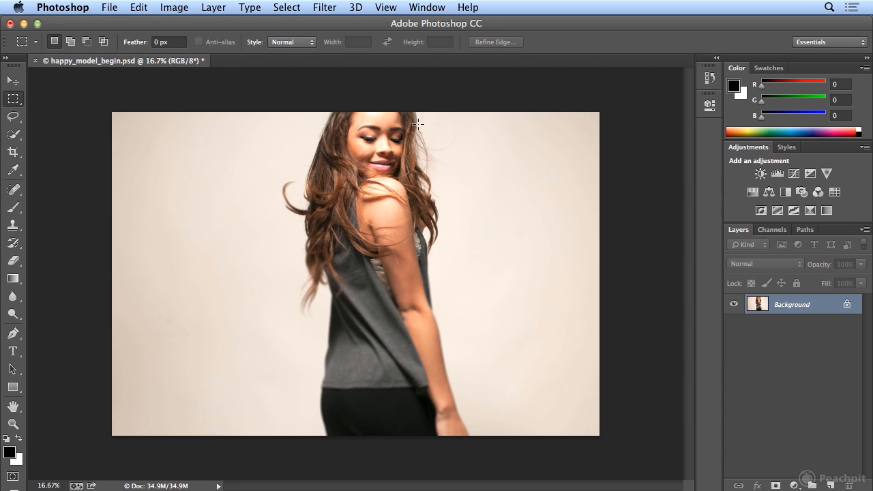
mouse_move(218, 486)
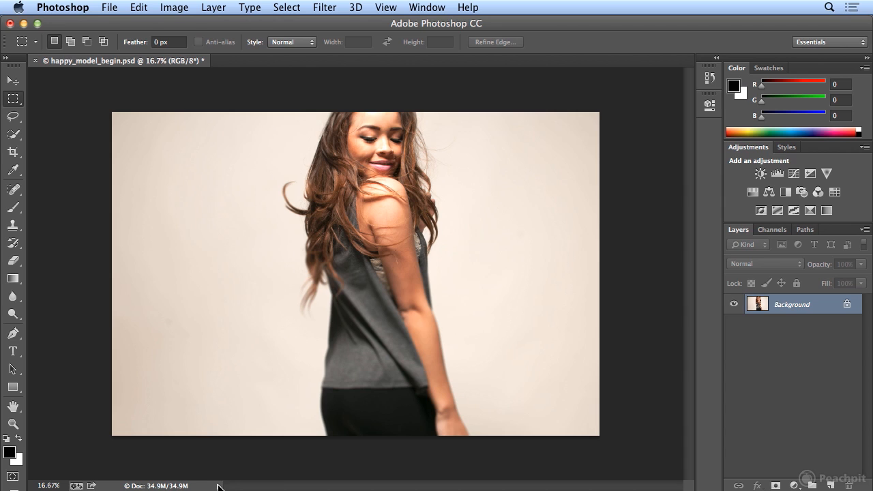
Set the status bar readout back to Efficiency, now reading 100%
click(218, 486)
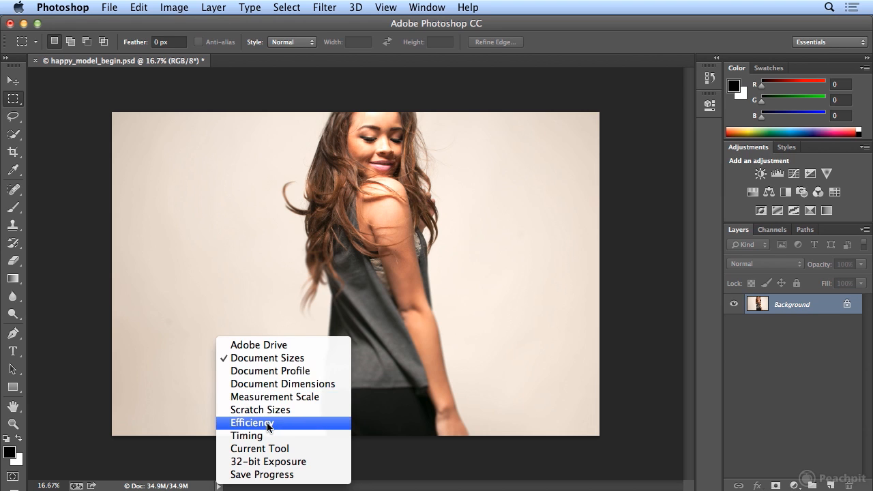
click(251, 423)
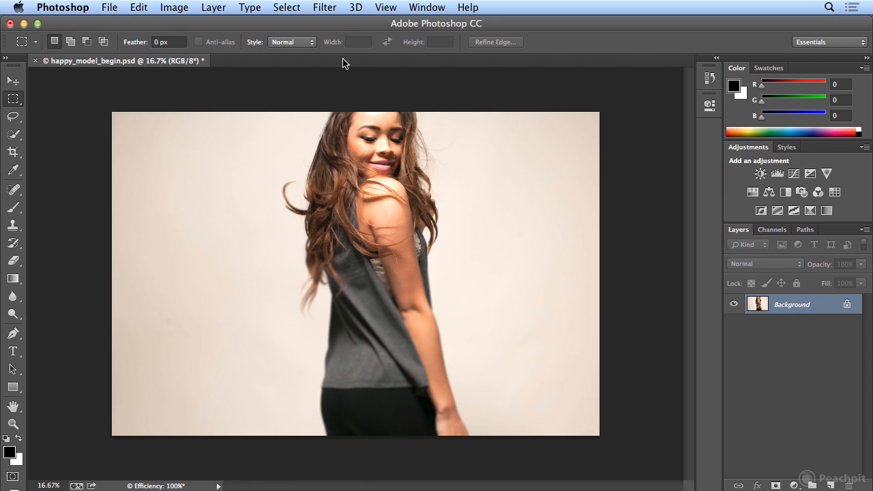
click(325, 8)
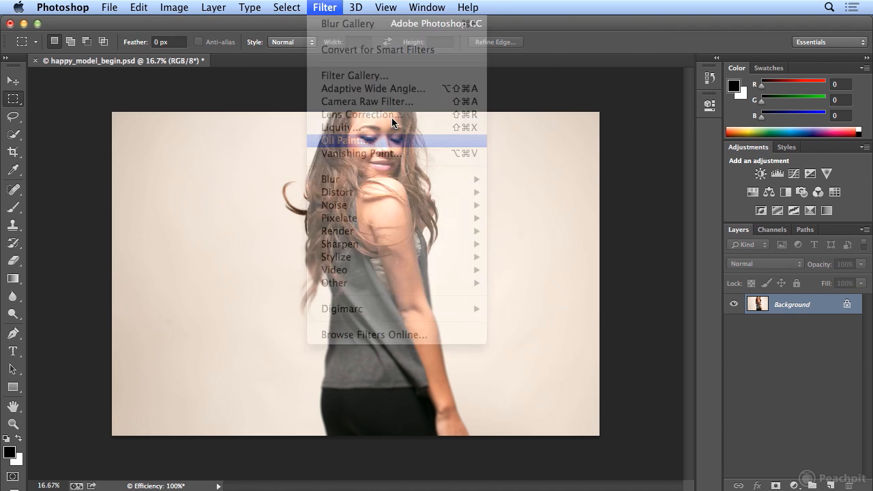
Apply Oil Paint with Stylization 6.44, Cleanliness 1.35, Scale 4.16, Bristle Detail 6.4, Angular Direction 286.2
click(347, 140)
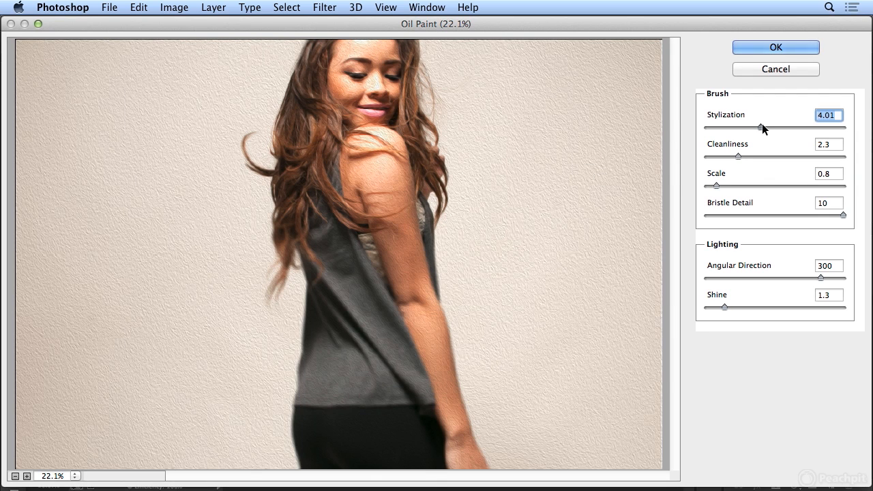
drag(726, 156, 783, 155)
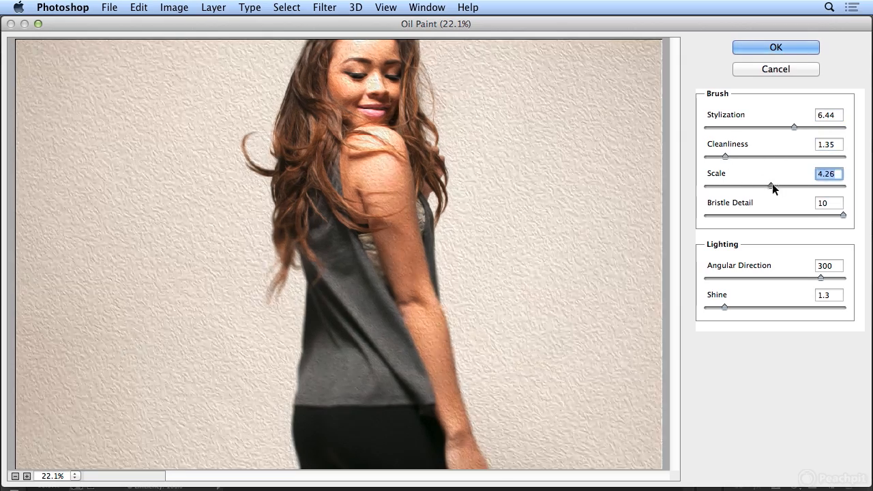
drag(846, 216, 838, 215)
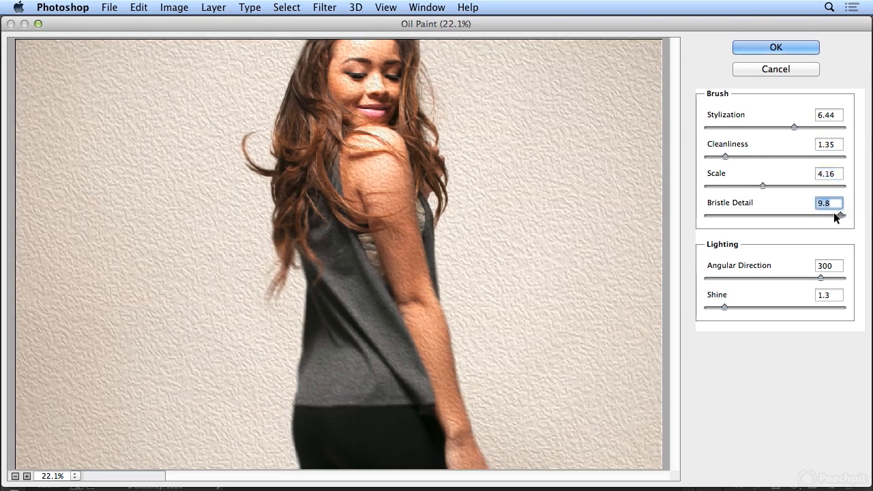
drag(808, 277, 771, 277)
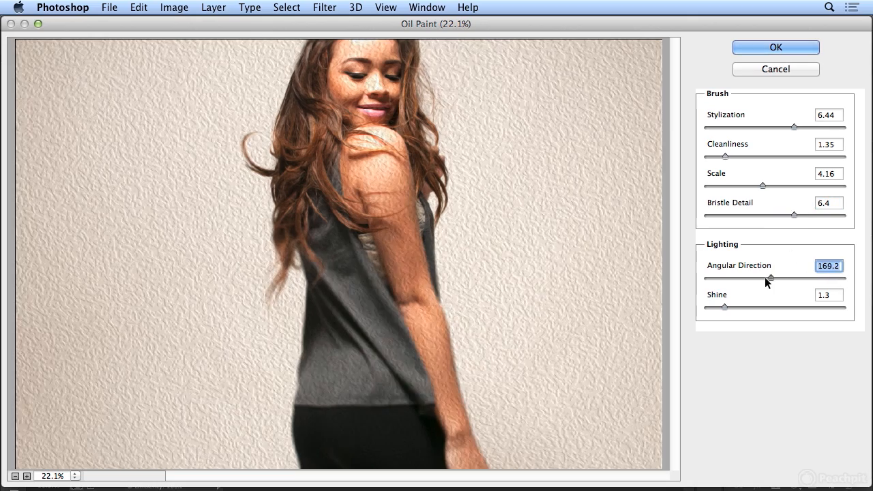
drag(767, 279, 812, 276)
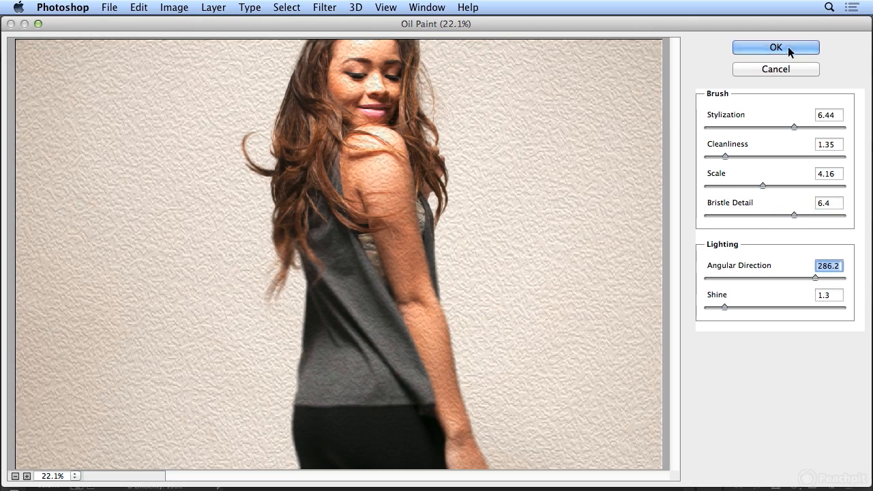
click(775, 46)
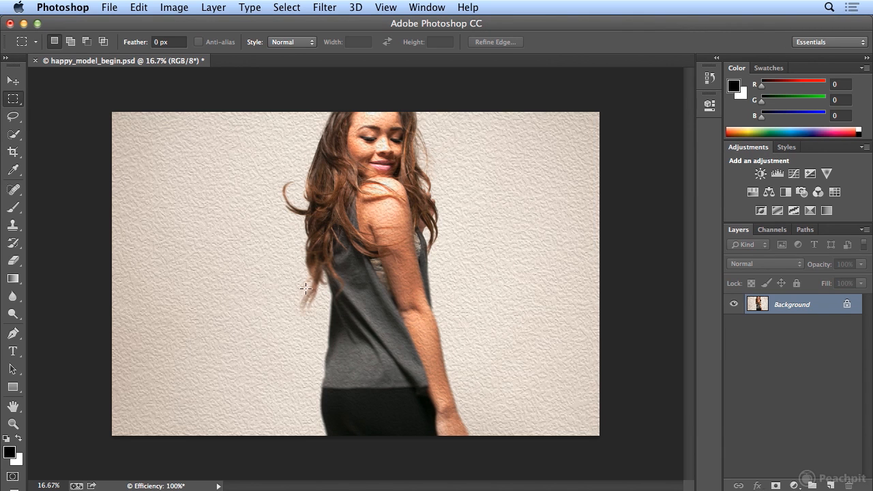
mouse_move(289, 406)
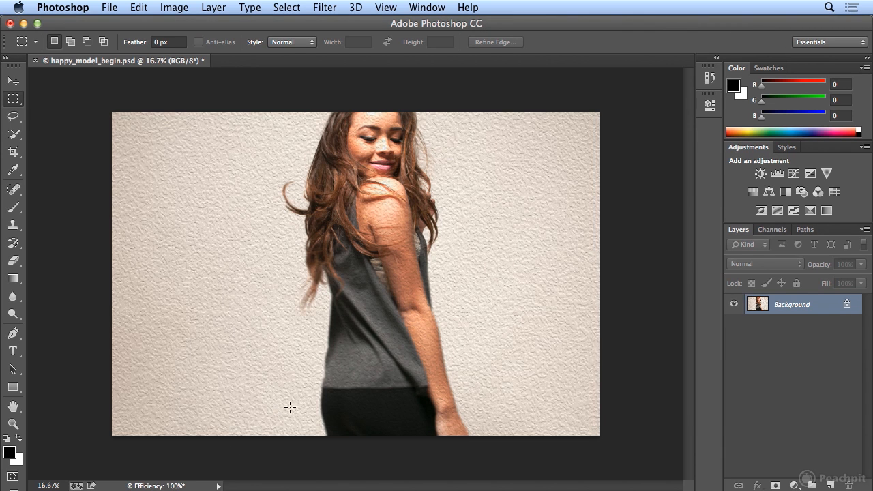
Reshape the model's shoulder and upper arm with Liquify's Forward Warp tool (brush 600) and apply
click(325, 8)
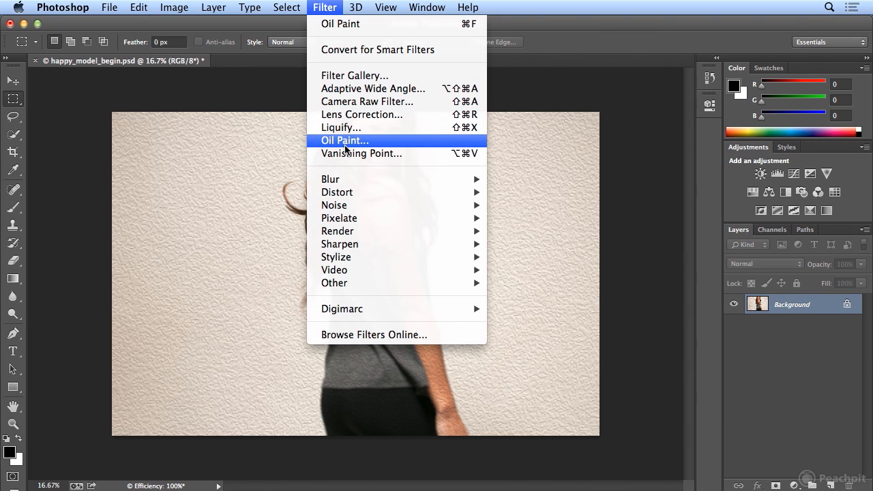
mouse_move(360, 152)
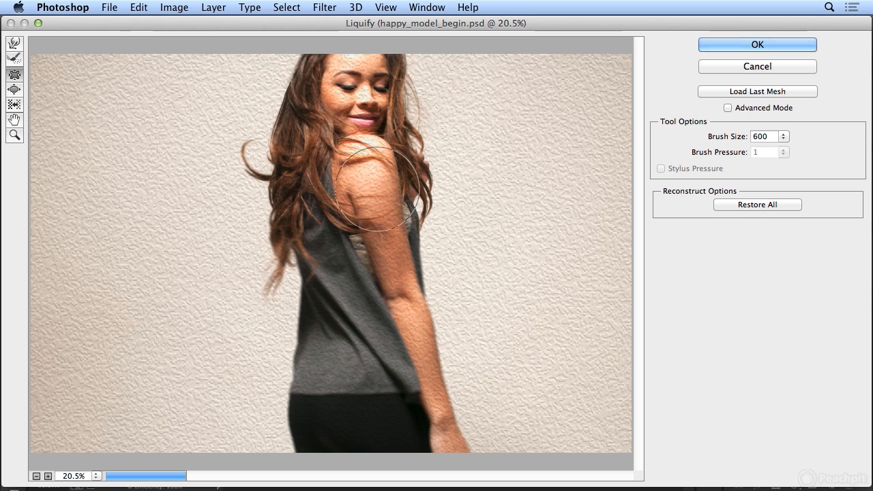
drag(371, 174, 381, 208)
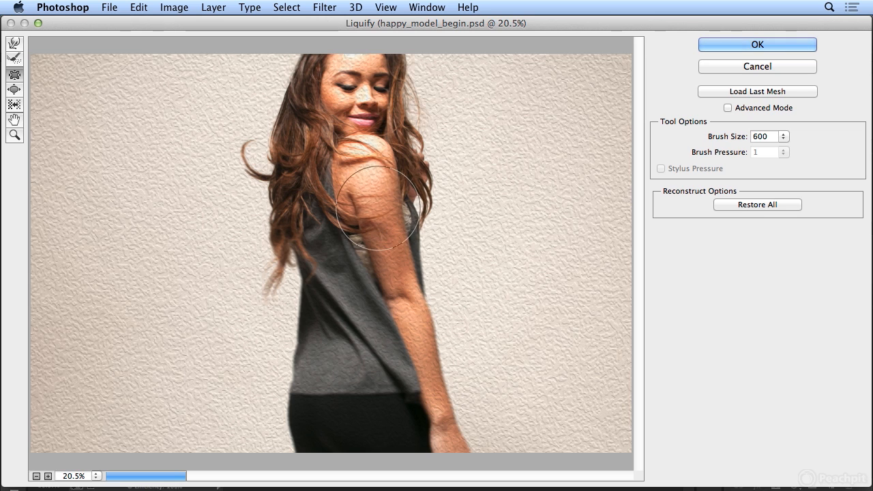
drag(377, 210, 389, 265)
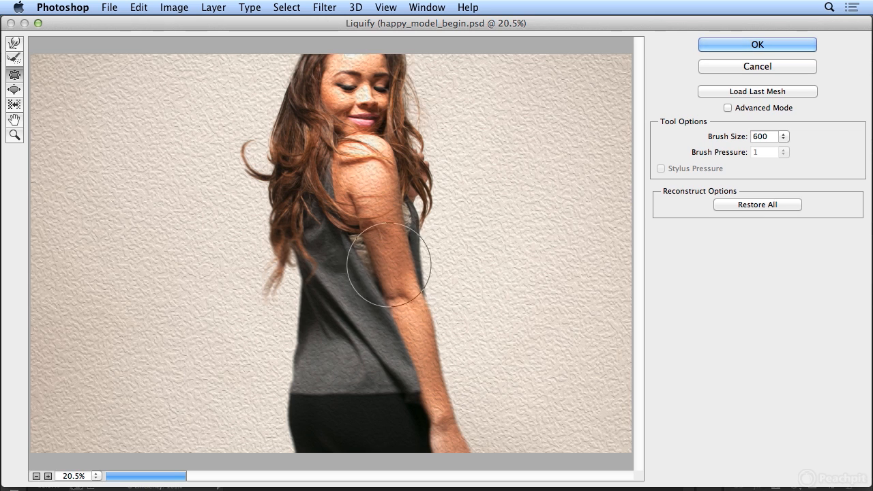
drag(389, 265, 374, 207)
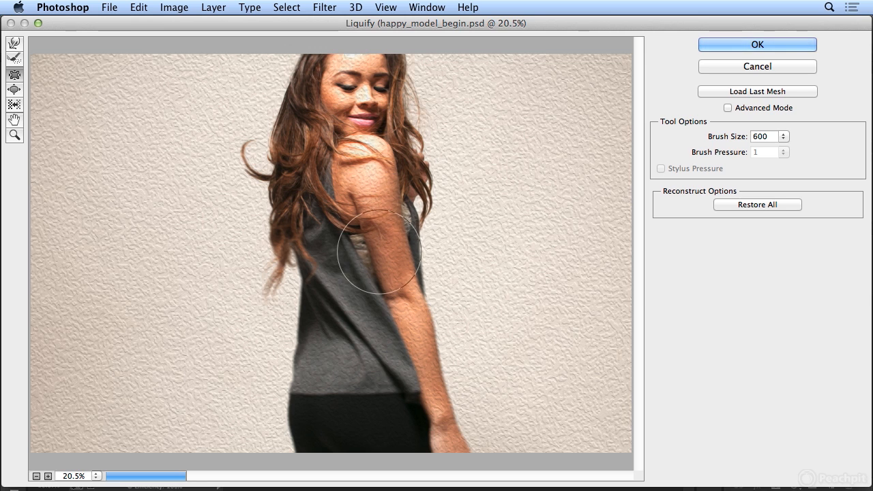
drag(380, 252, 379, 215)
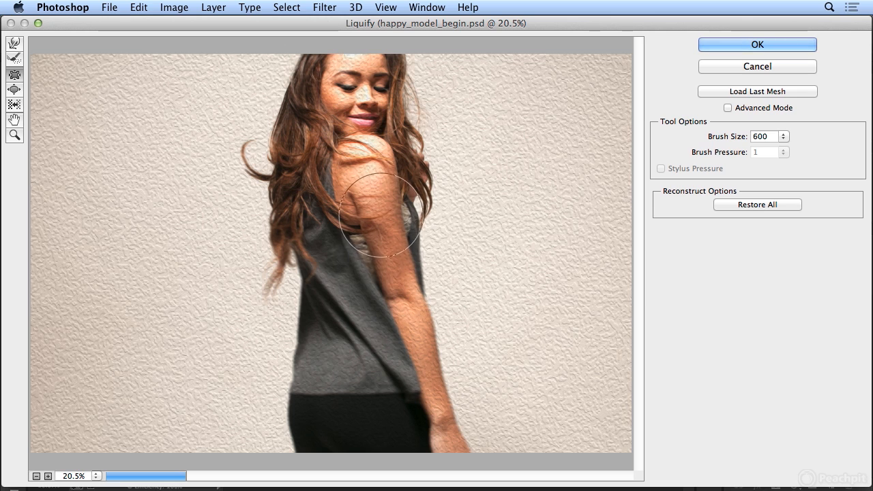
drag(379, 217, 368, 169)
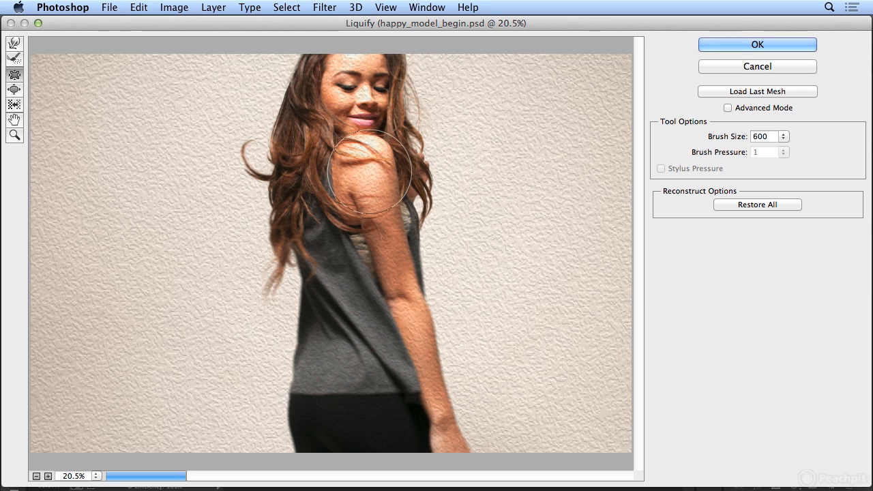
drag(368, 170, 403, 316)
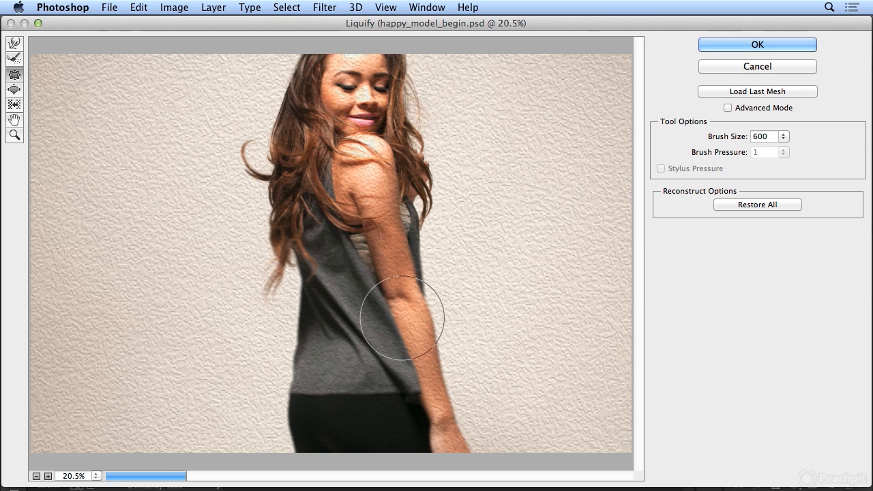
click(756, 44)
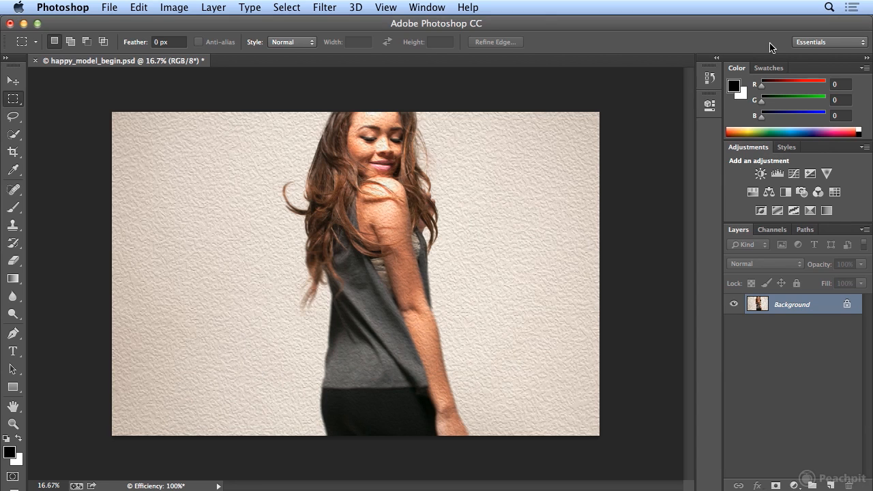
mouse_move(704, 66)
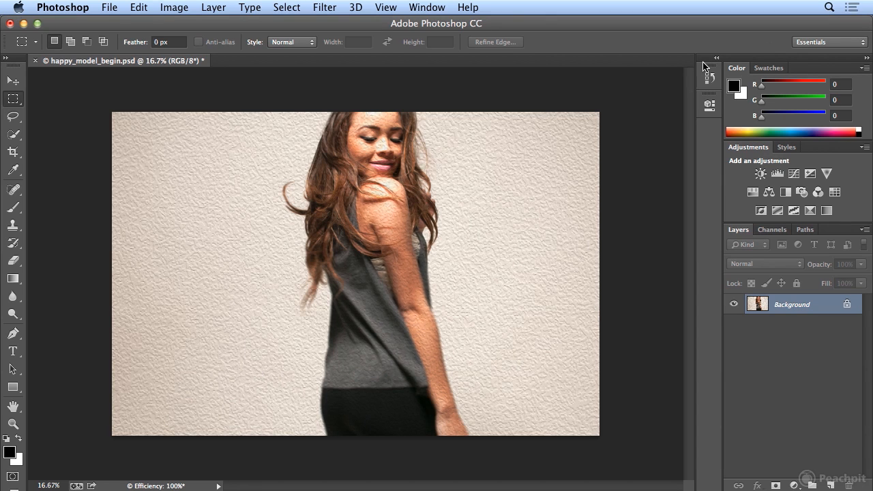
mouse_move(387, 123)
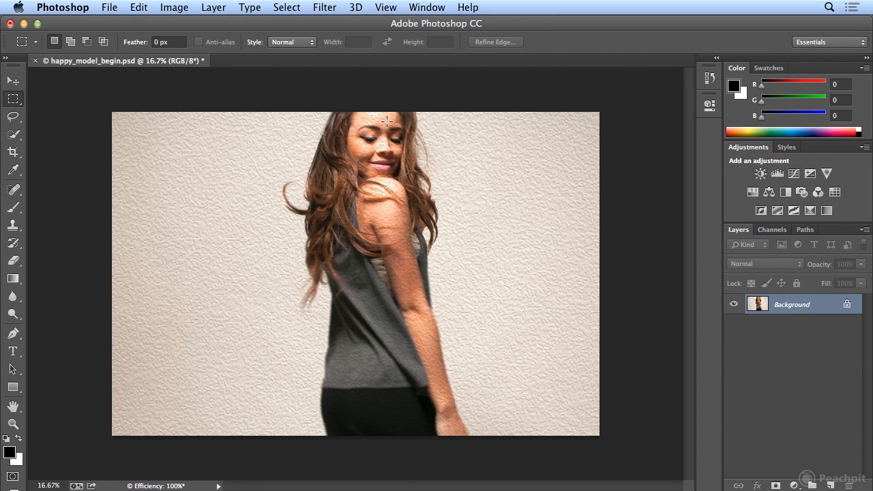
mouse_move(127, 468)
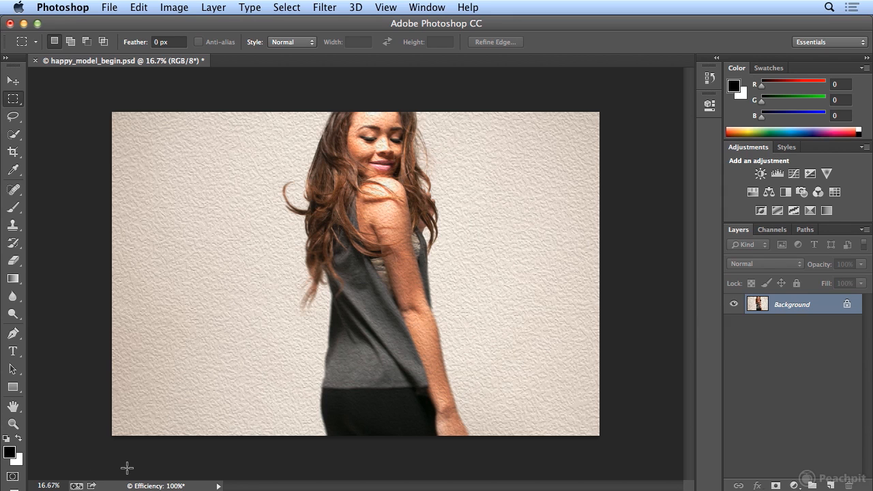
mouse_move(205, 486)
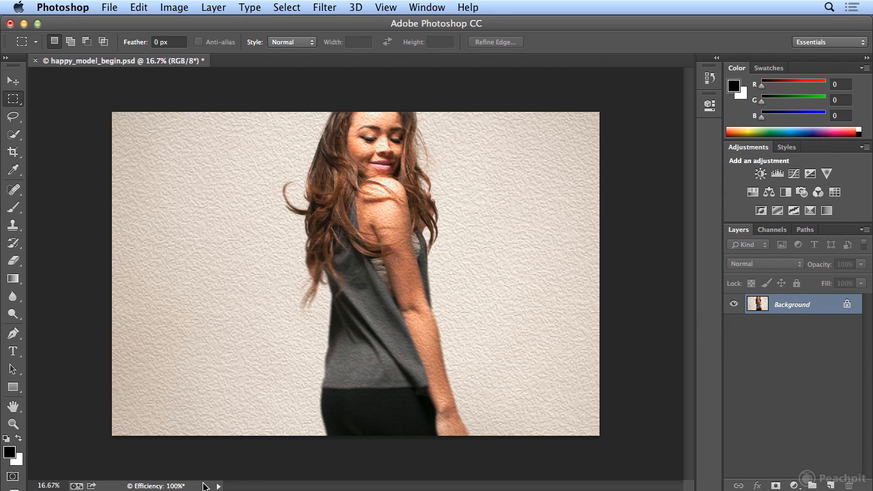
Show the status bar display options list, Efficiency still checked
click(218, 486)
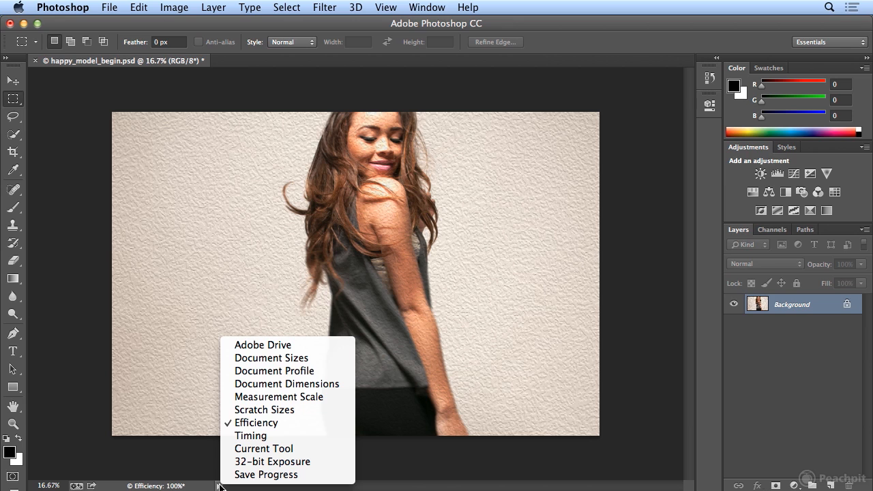
mouse_move(263, 447)
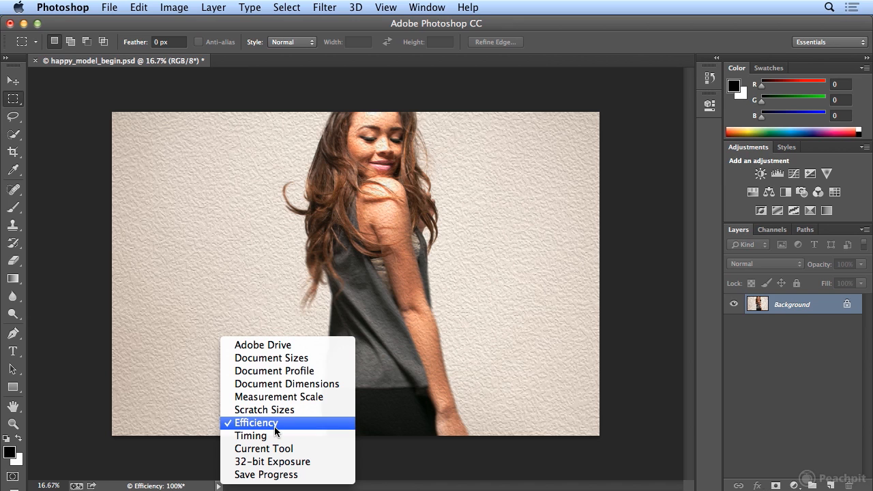
mouse_move(282, 428)
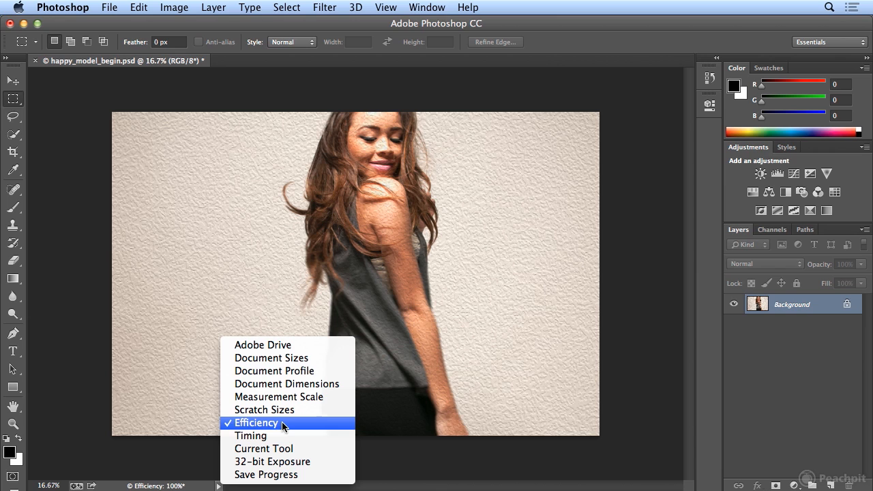
mouse_move(469, 431)
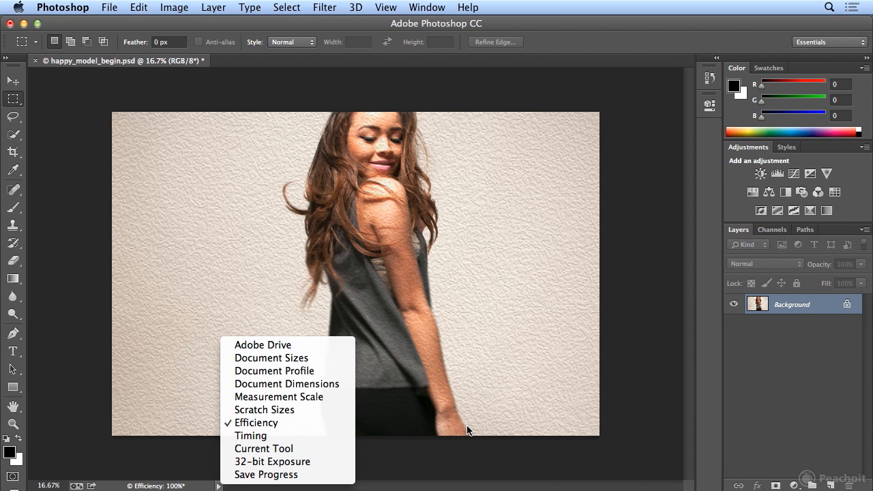
mouse_move(537, 17)
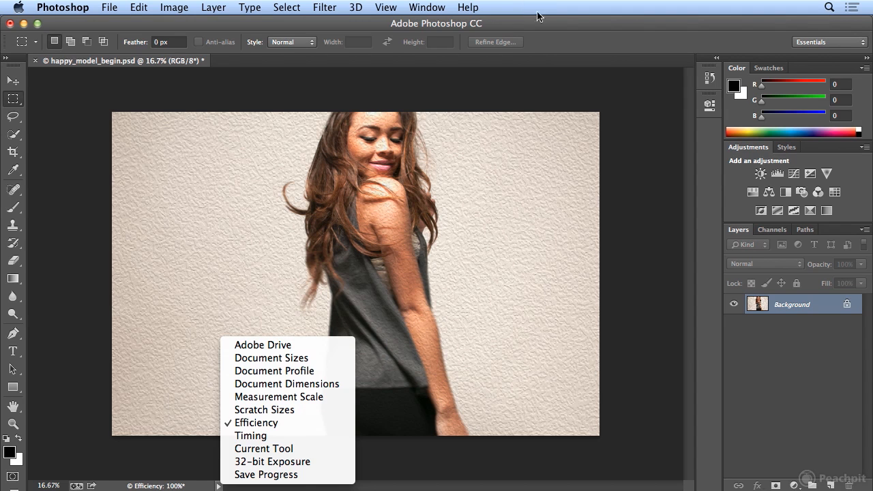